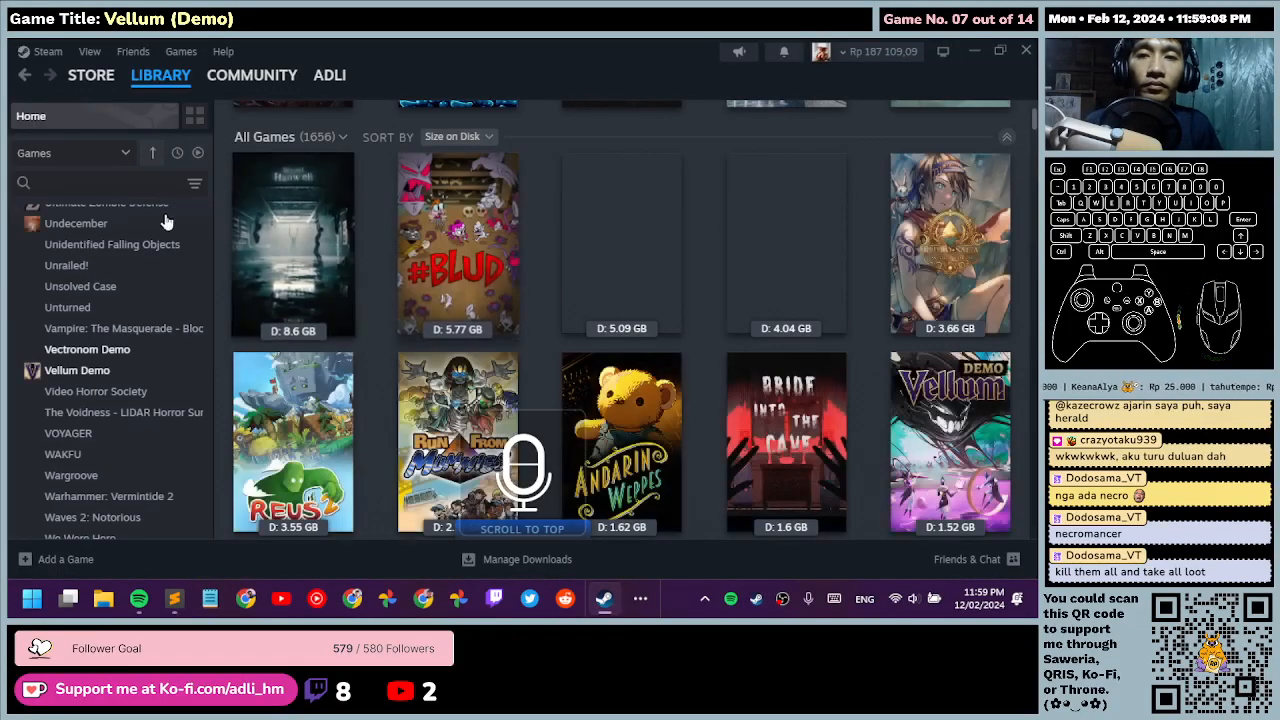
Step: Launch Vellum Demo from its Steam library page
{"action": "left_click", "coordinate": [77, 370]}
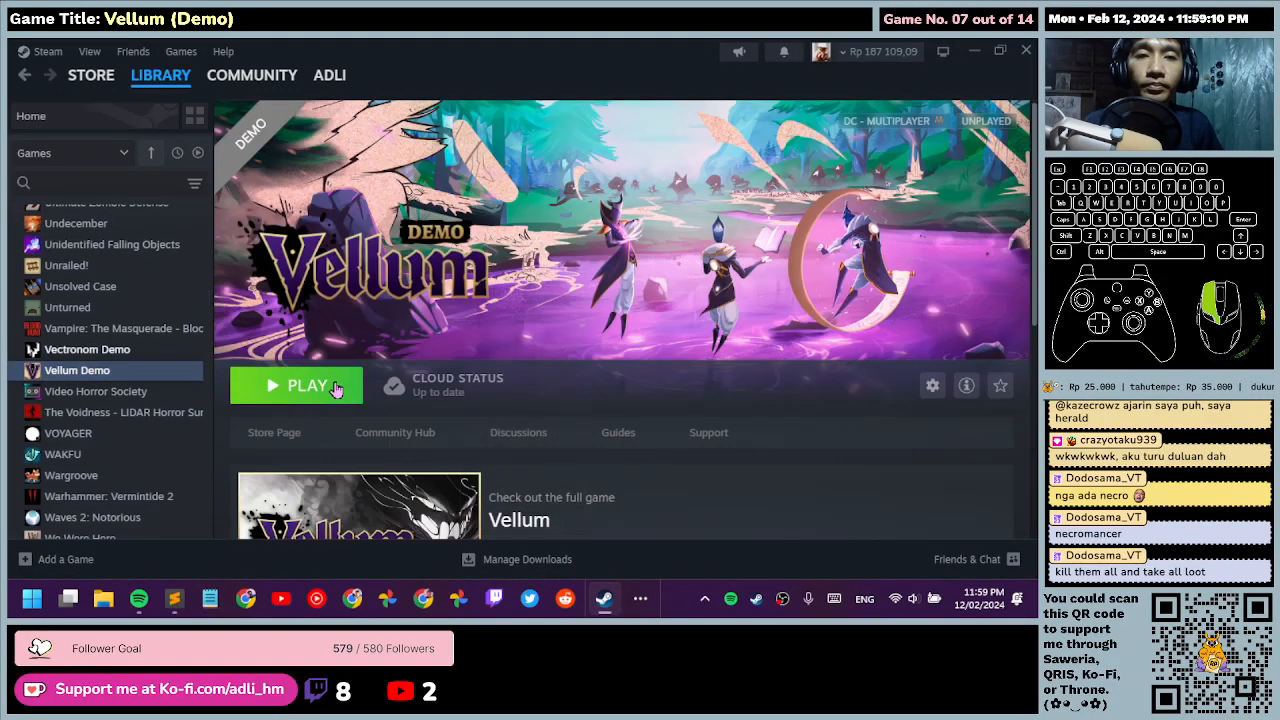
{"action": "left_click", "coordinate": [307, 385]}
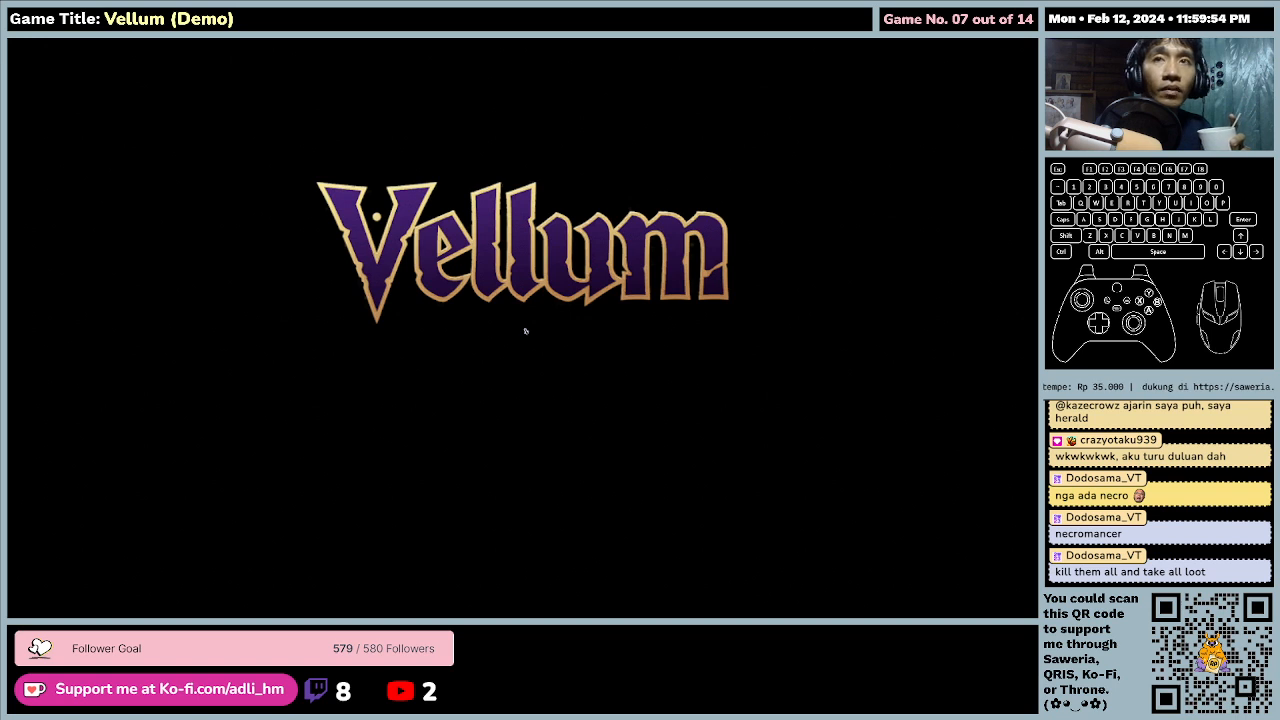
{"action": "mouse_move", "coordinate": [565, 377]}
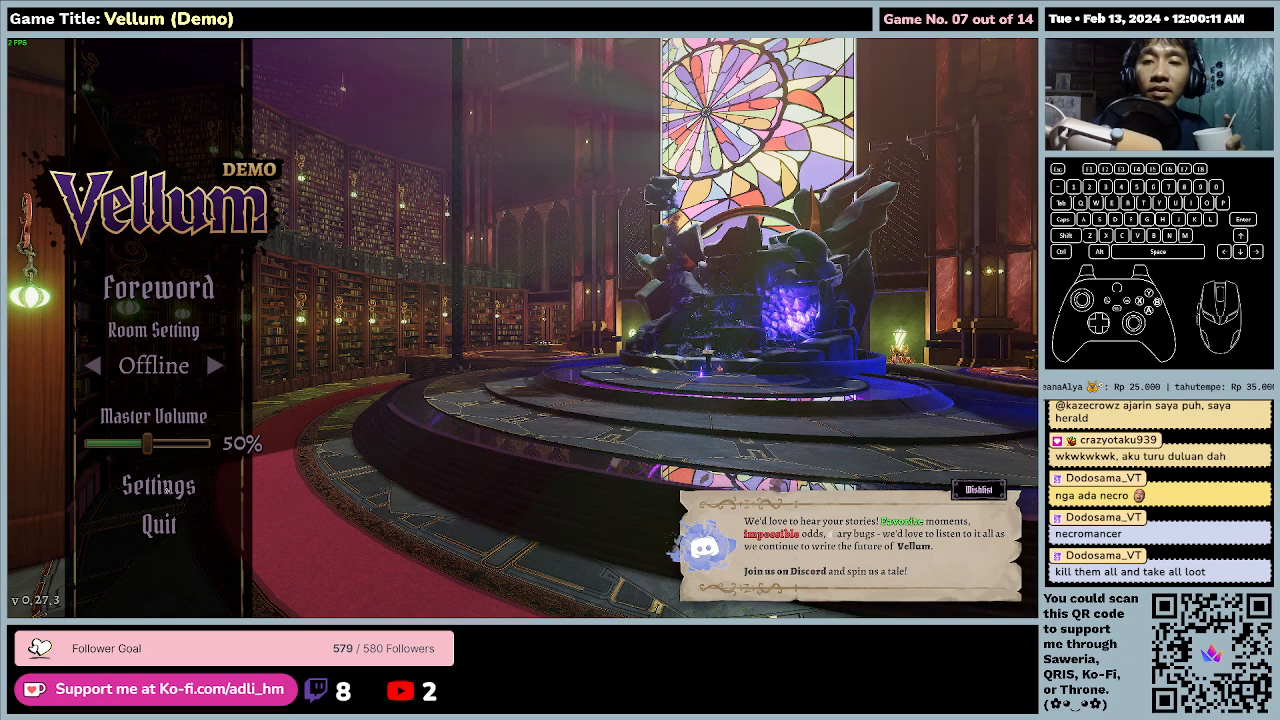
Step: Show the Graphics section of the game's settings from the main menu
{"action": "left_click", "coordinate": [158, 486]}
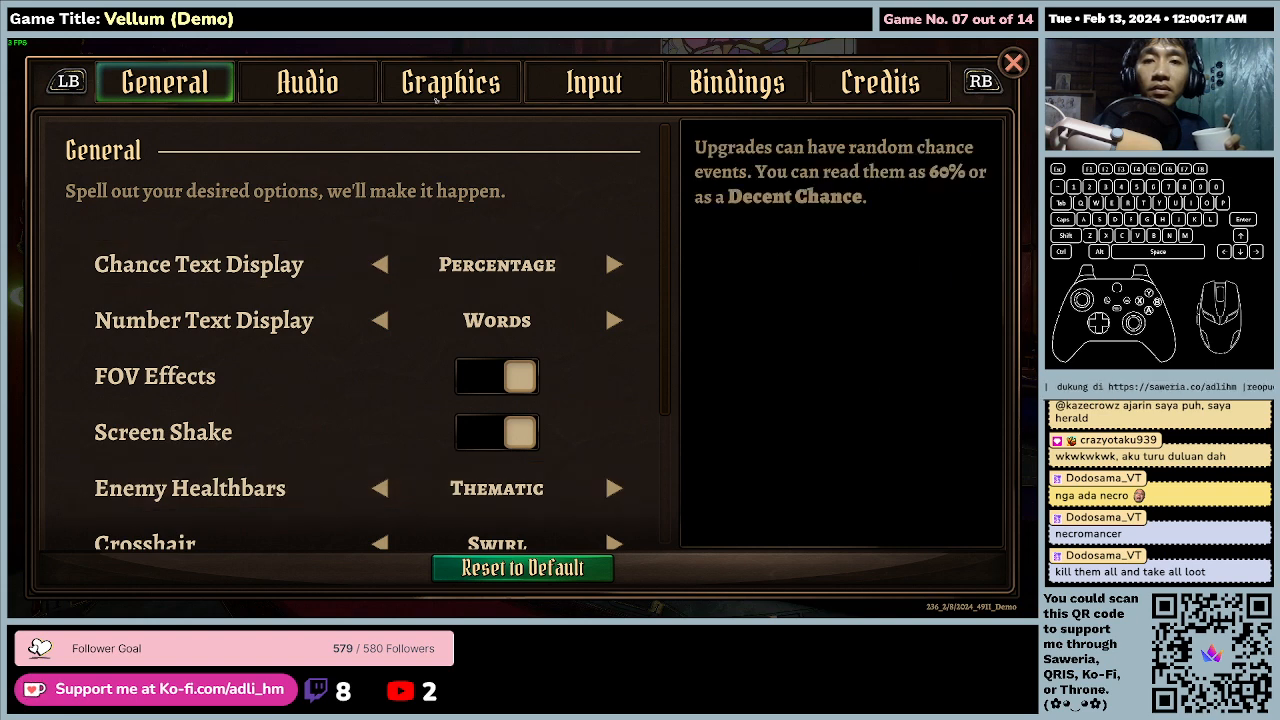
{"action": "left_click", "coordinate": [450, 81]}
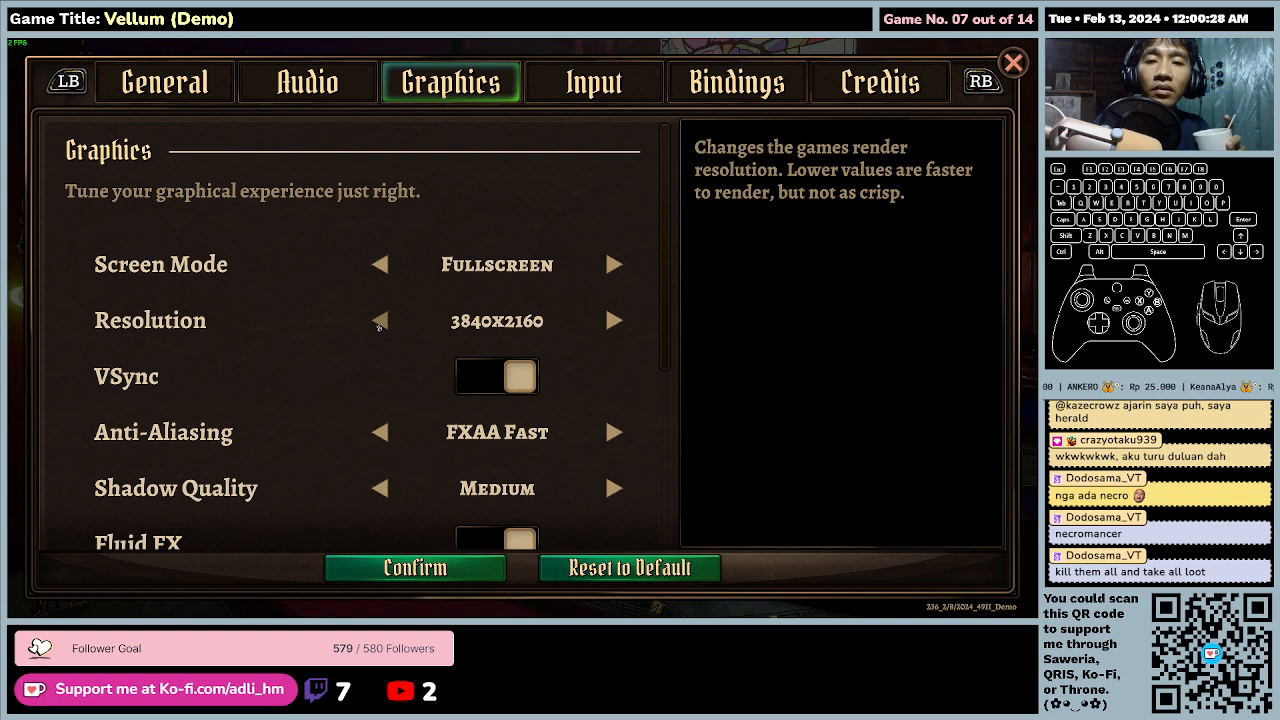
Step: Set render resolution to 1280x720, anti-aliasing Off and lower shadow quality
{"action": "left_click", "coordinate": [379, 320]}
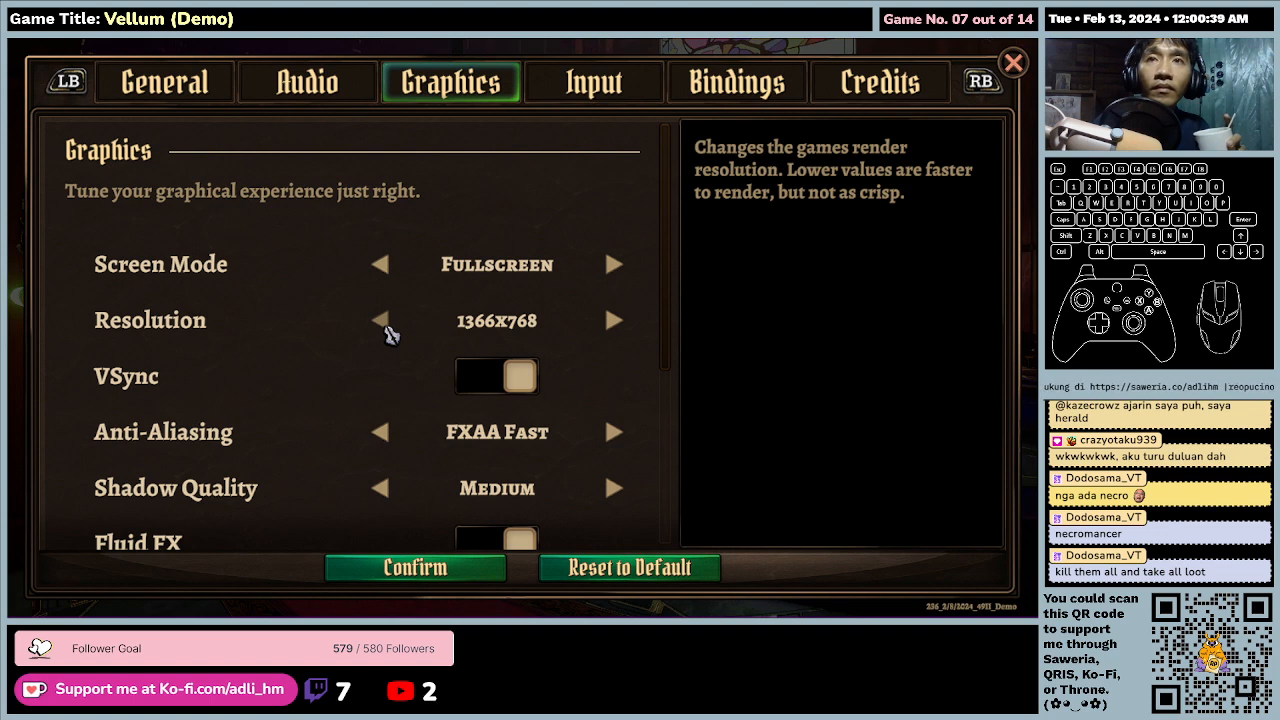
{"action": "mouse_move", "coordinate": [502, 357]}
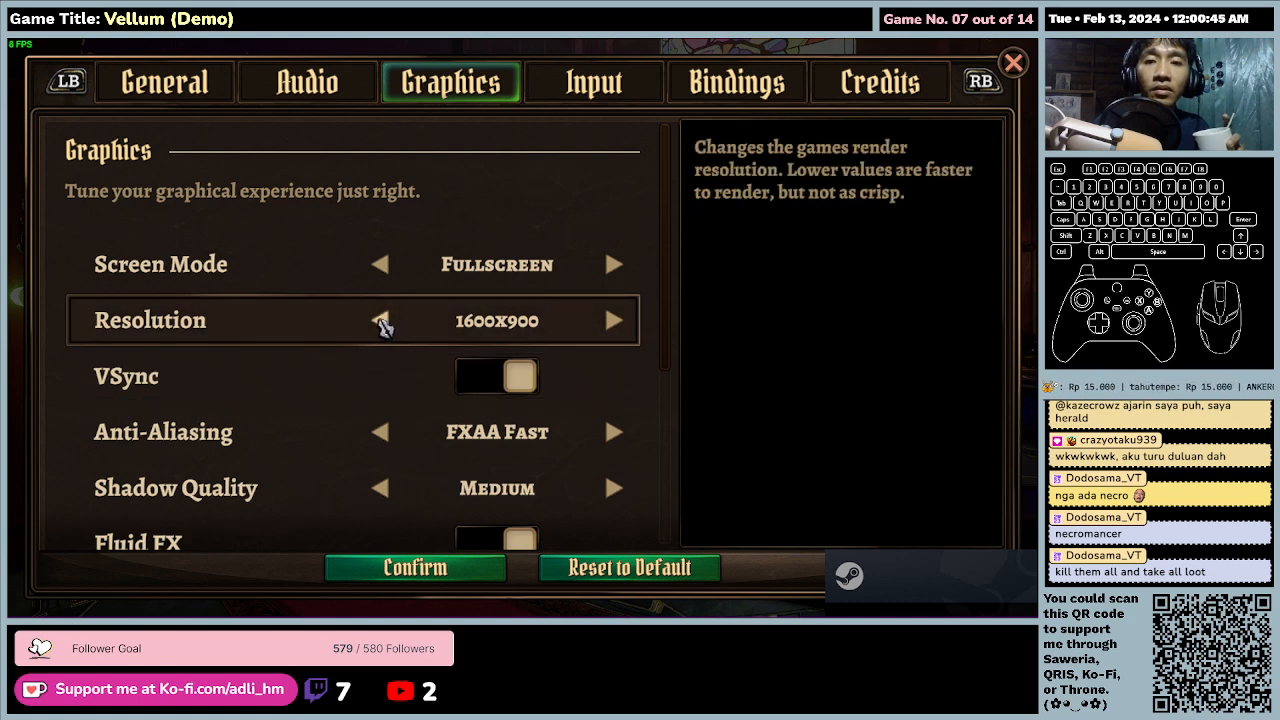
{"action": "mouse_move", "coordinate": [446, 335]}
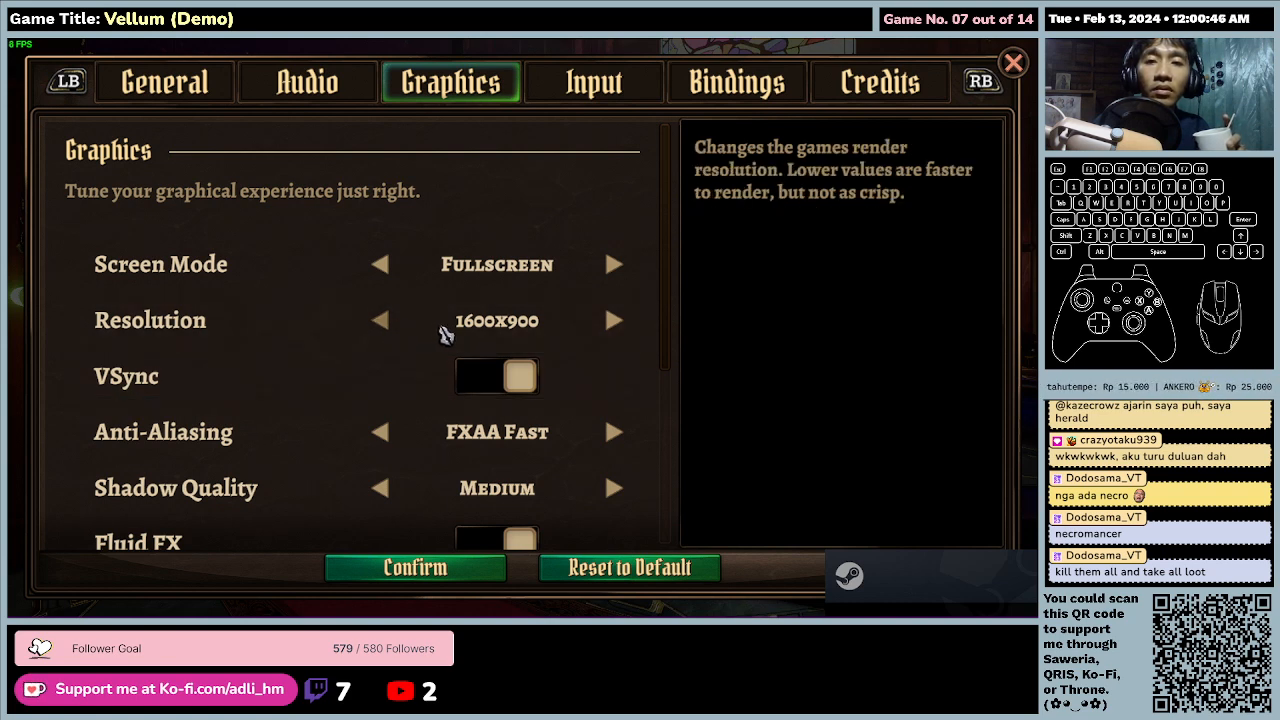
{"action": "left_click", "coordinate": [614, 320]}
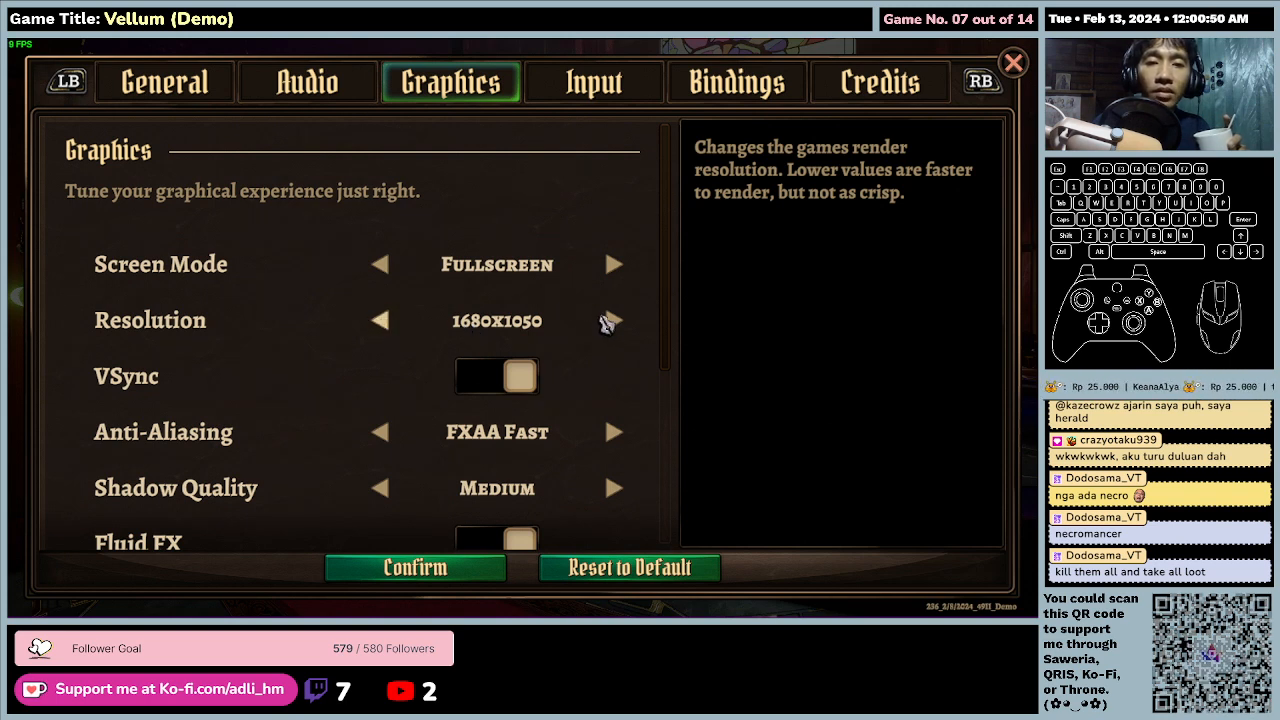
{"action": "left_click", "coordinate": [380, 320]}
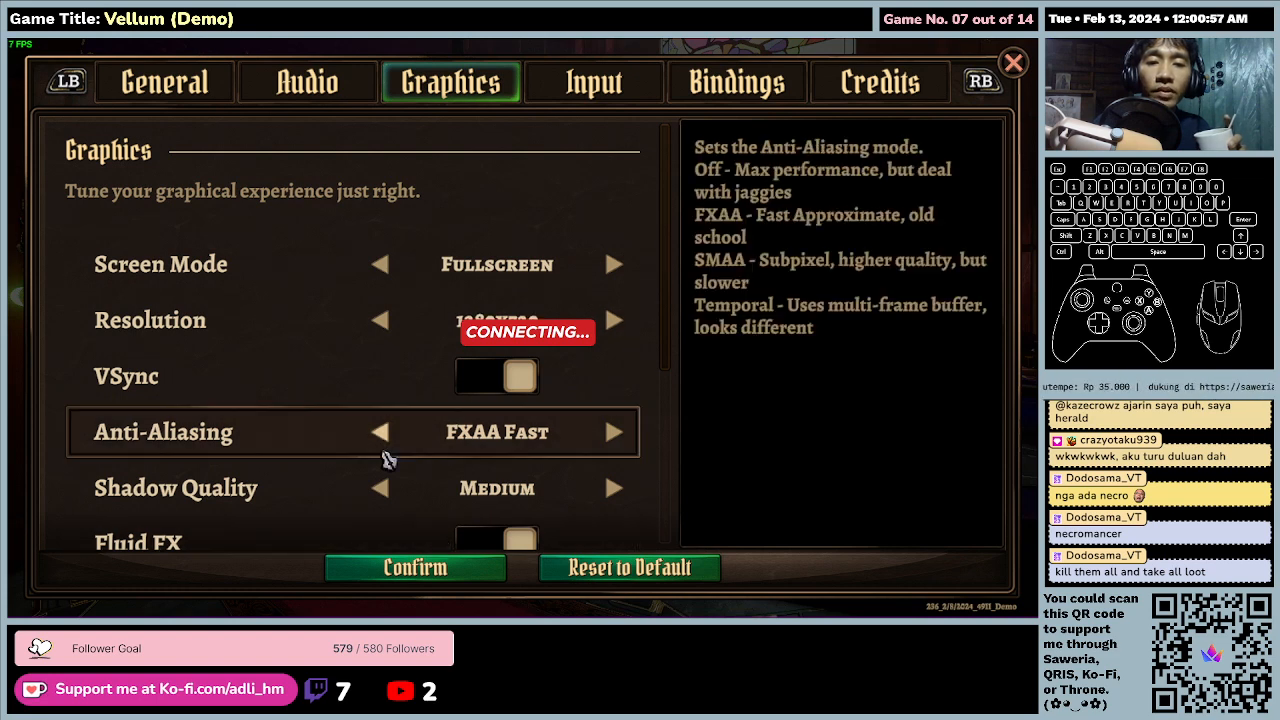
{"action": "left_click", "coordinate": [380, 431]}
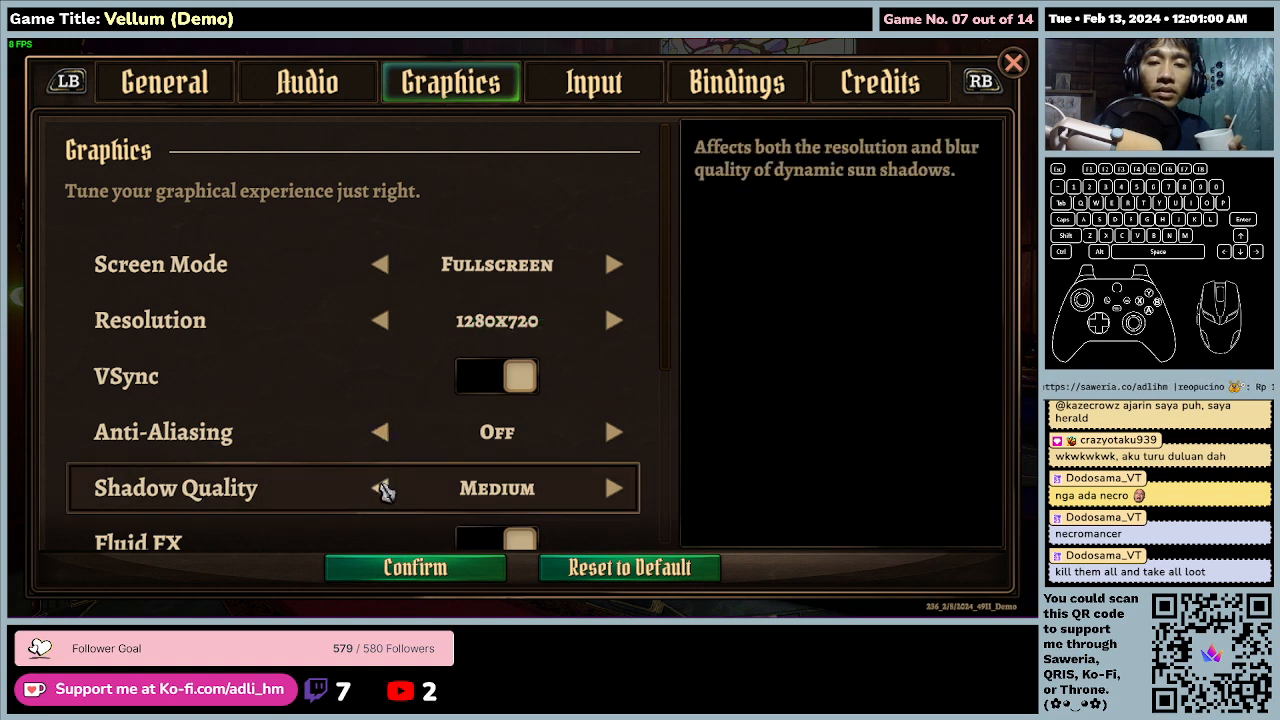
{"action": "left_click", "coordinate": [380, 488]}
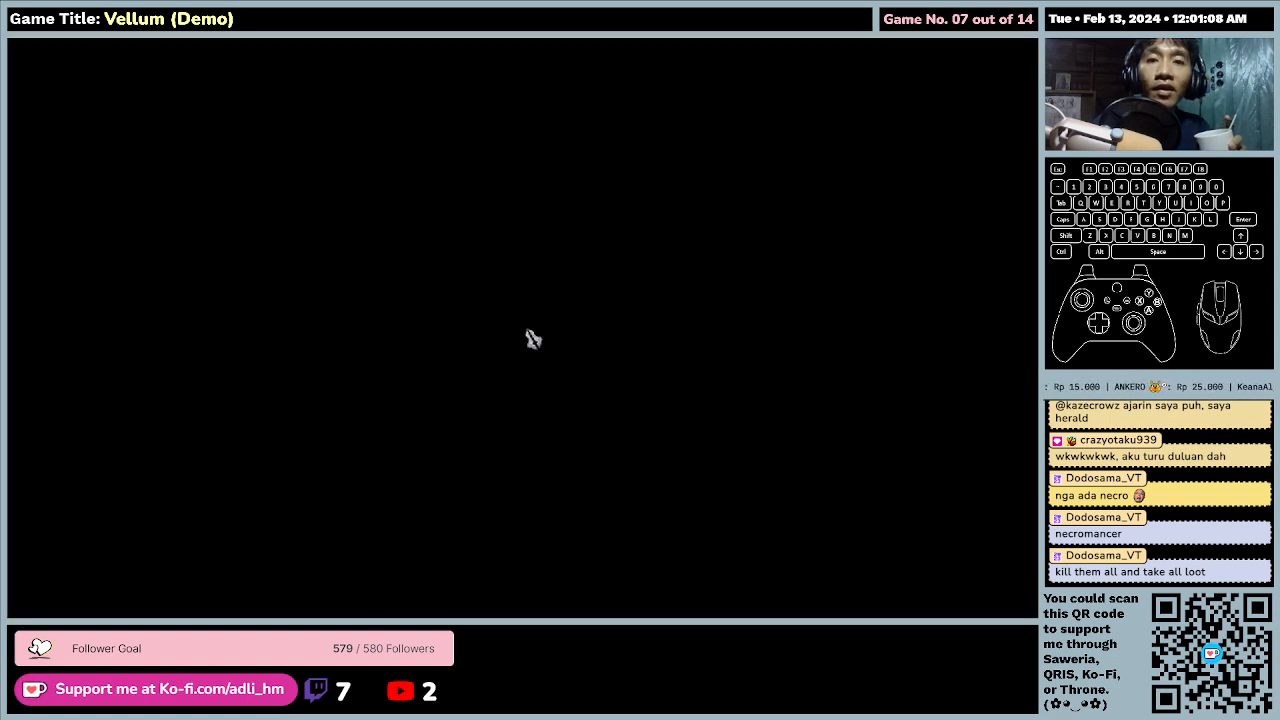
{"action": "mouse_move", "coordinate": [290, 368]}
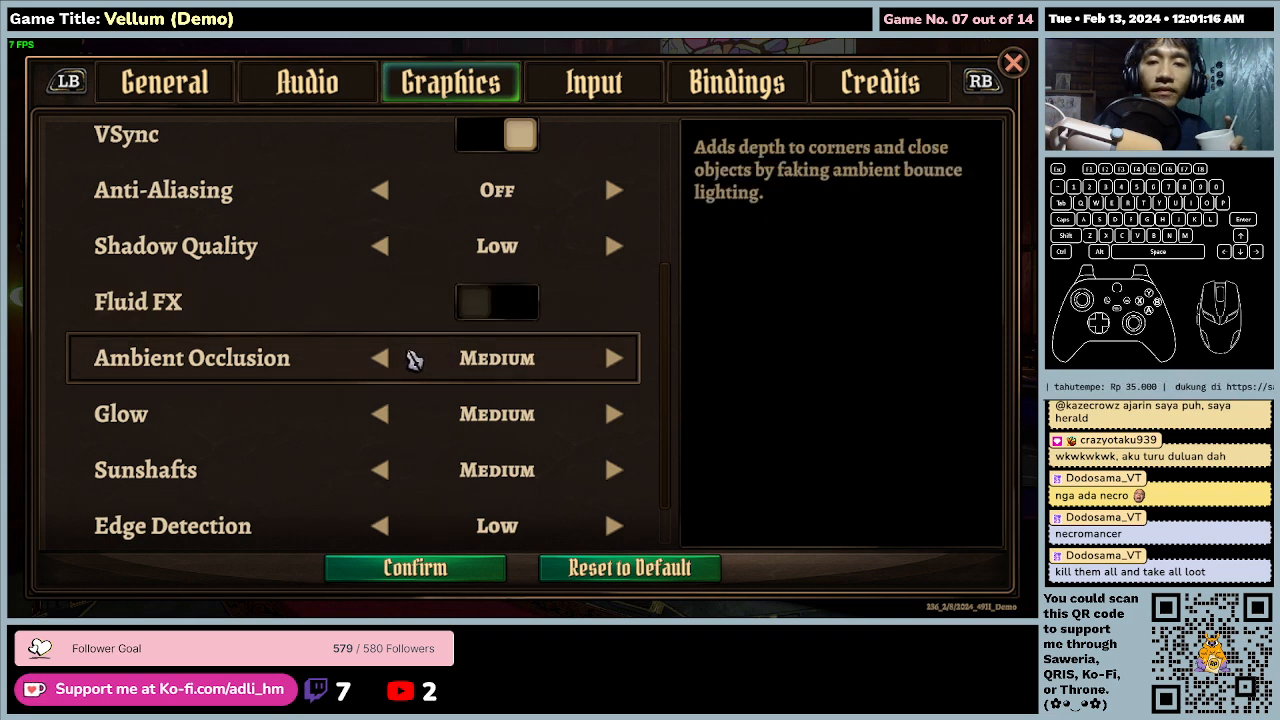
Step: Lower ambient occlusion and glow to Low alongside sunshafts
{"action": "left_click", "coordinate": [379, 358]}
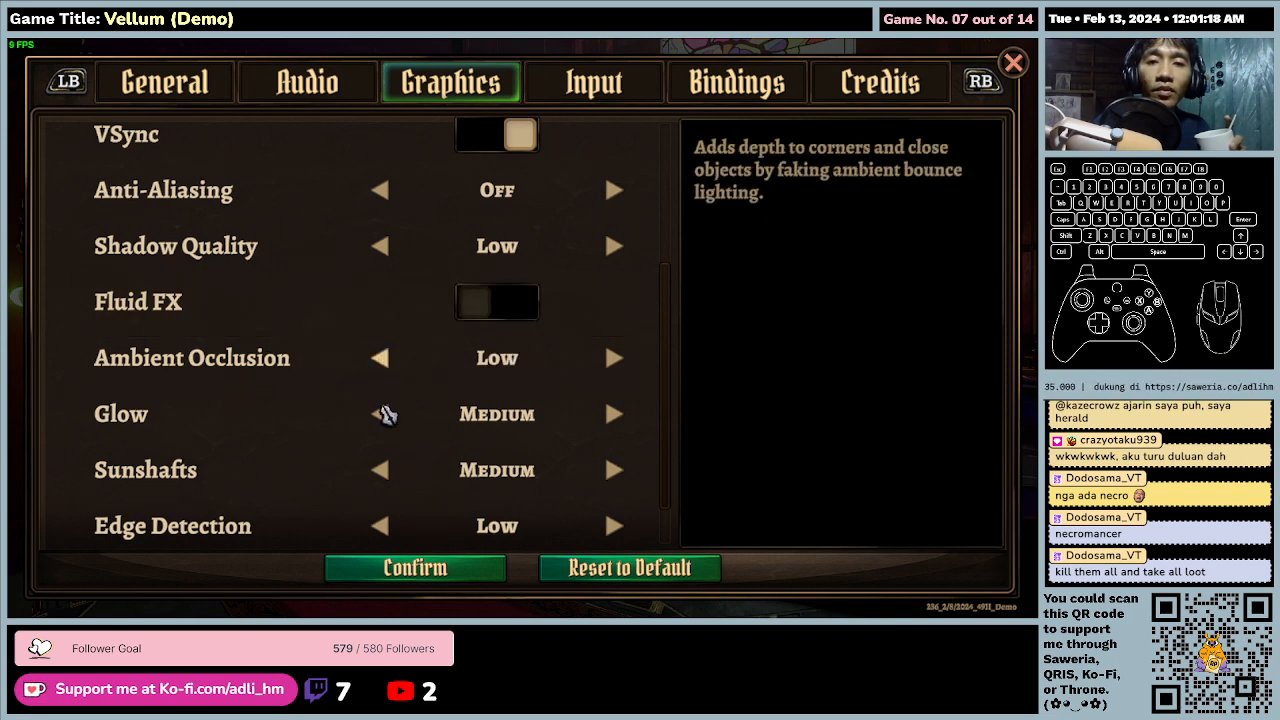
{"action": "left_click", "coordinate": [379, 414]}
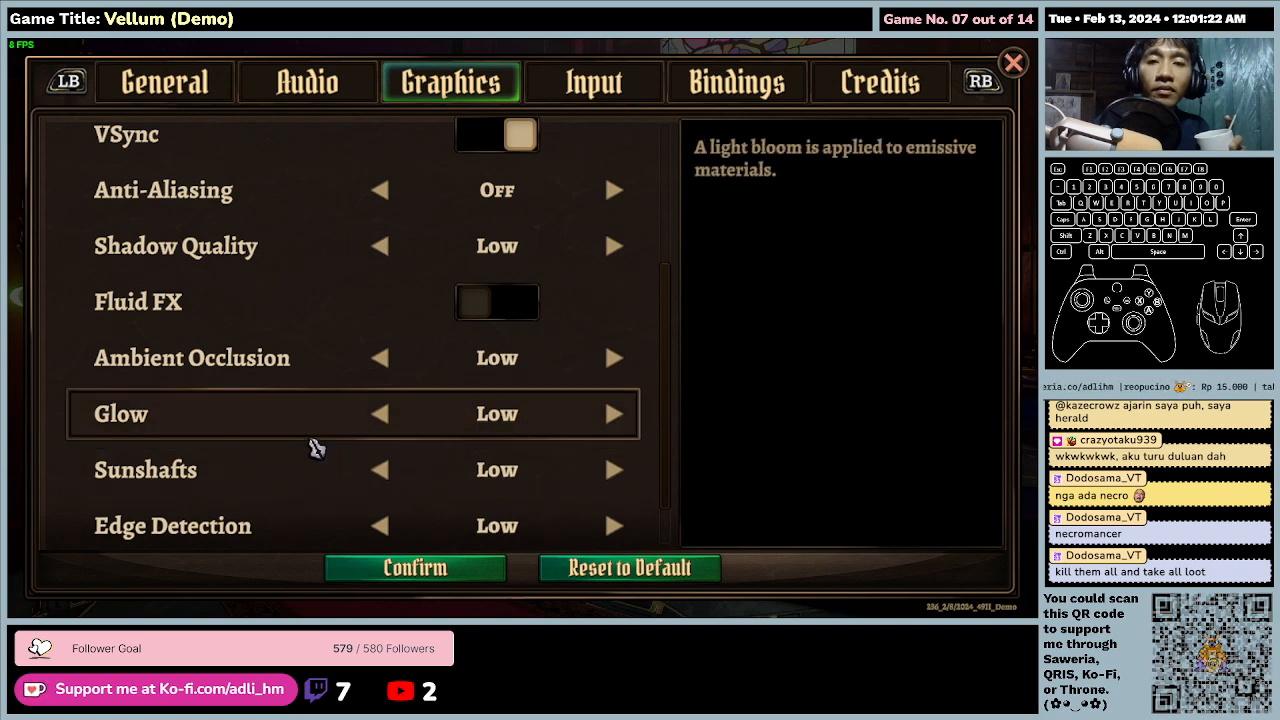
{"action": "scroll", "scroll_direction": "down", "scroll_amount": 3}
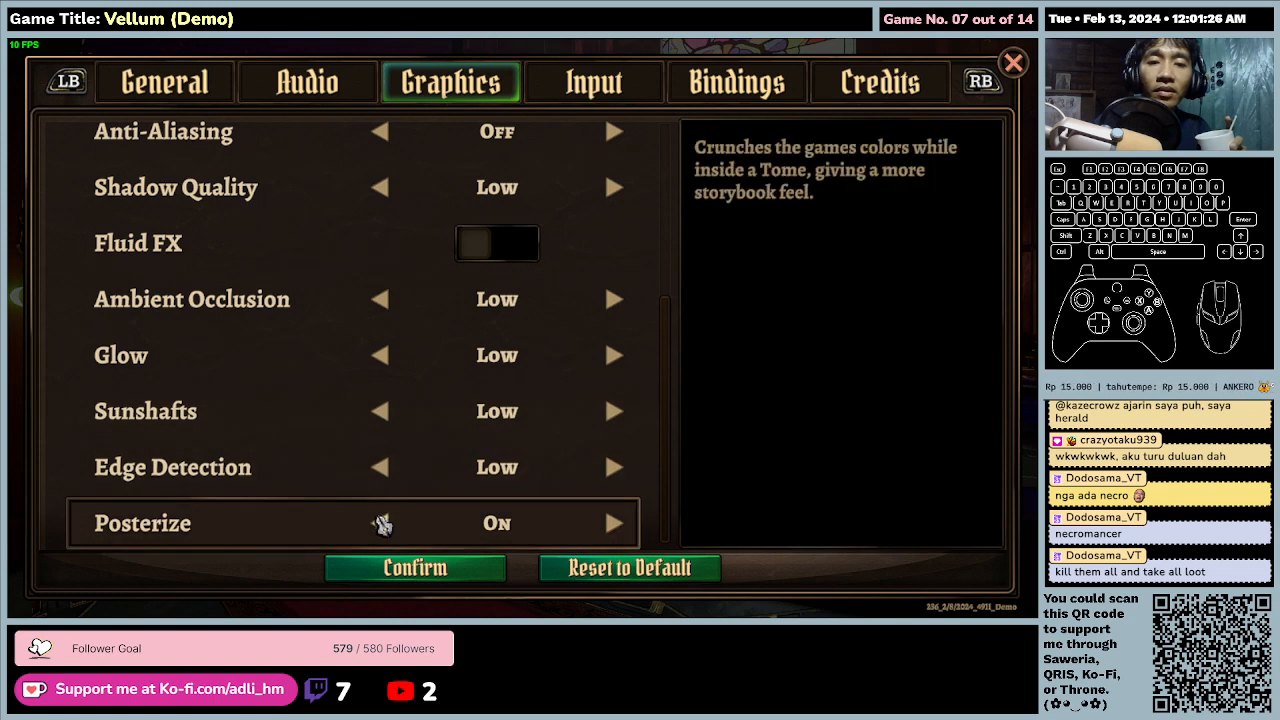
{"action": "mouse_move", "coordinate": [415, 568]}
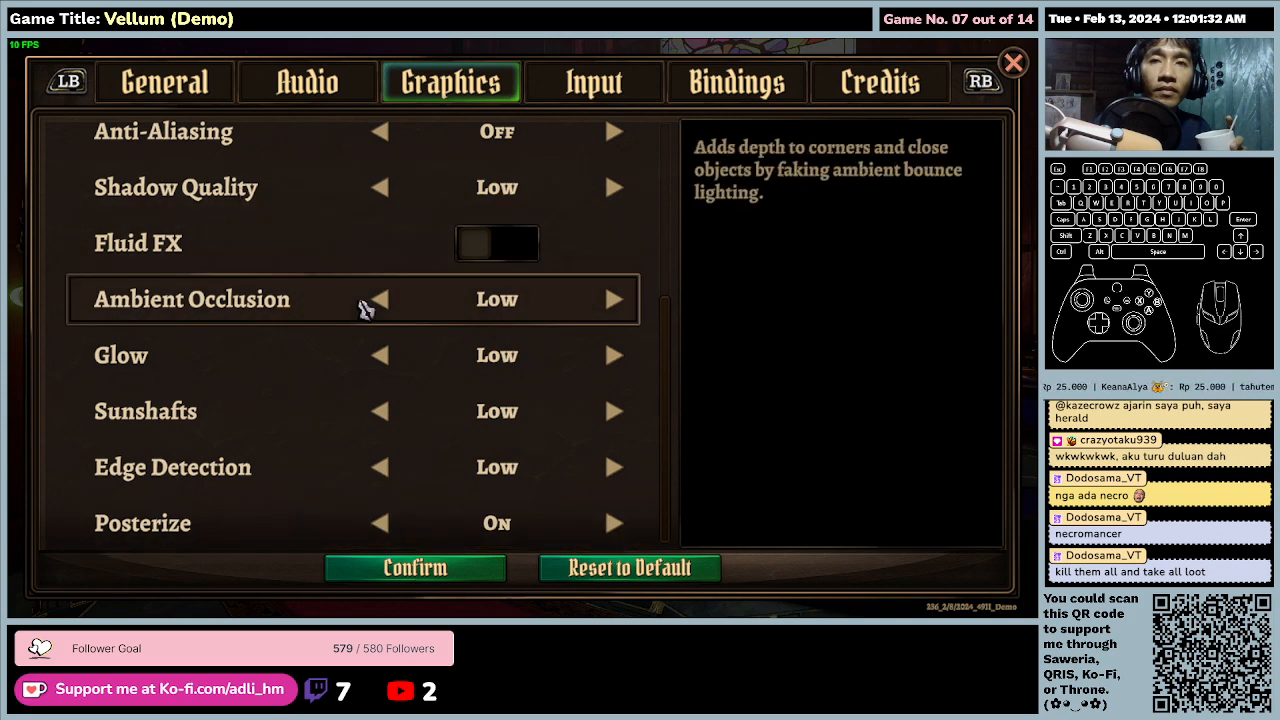
Step: Set shadow quality, ambient occlusion and glow to Off, with VSync off
{"action": "scroll", "scroll_direction": "up", "scroll_amount": 3}
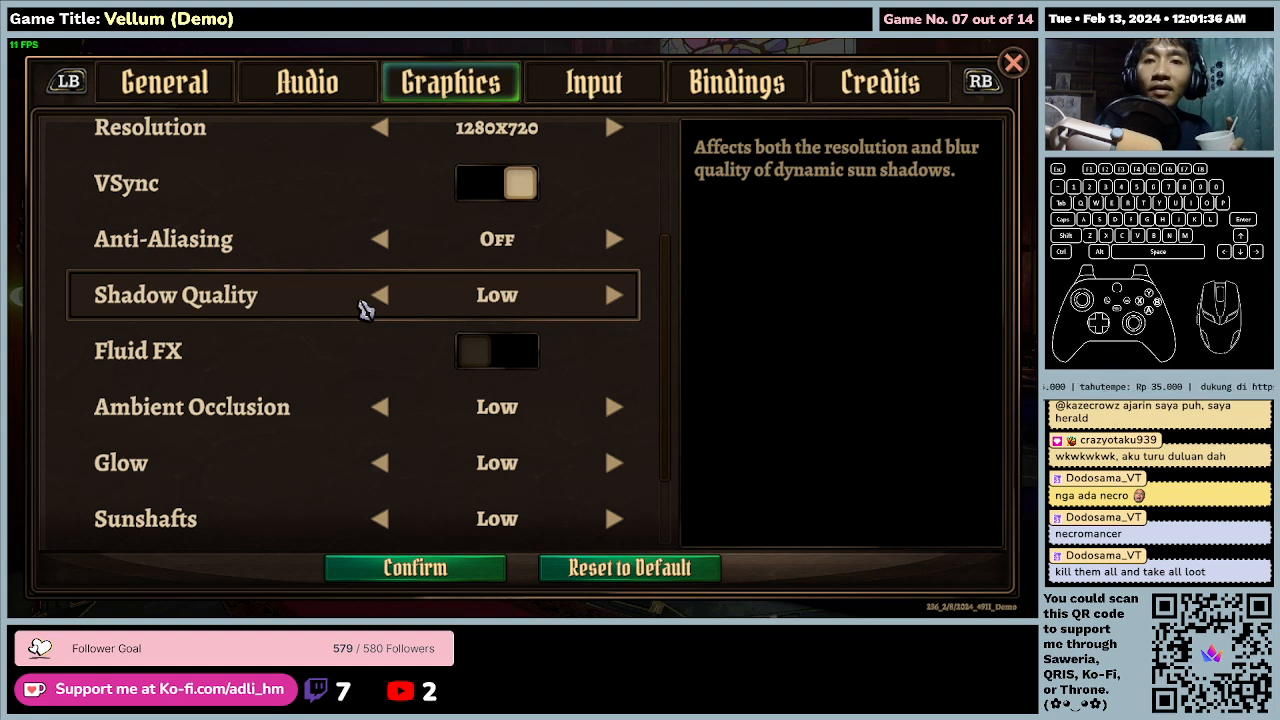
{"action": "scroll", "scroll_direction": "up", "scroll_amount": 3}
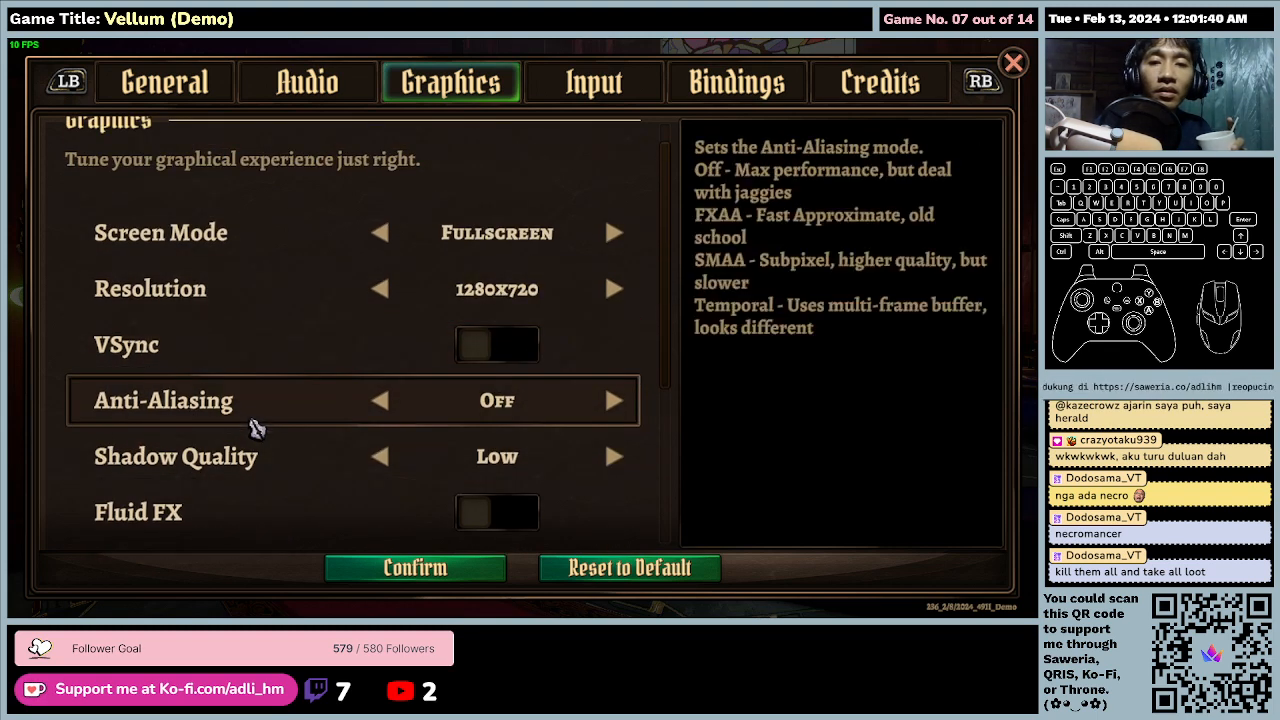
{"action": "scroll", "scroll_direction": "down", "scroll_amount": 3}
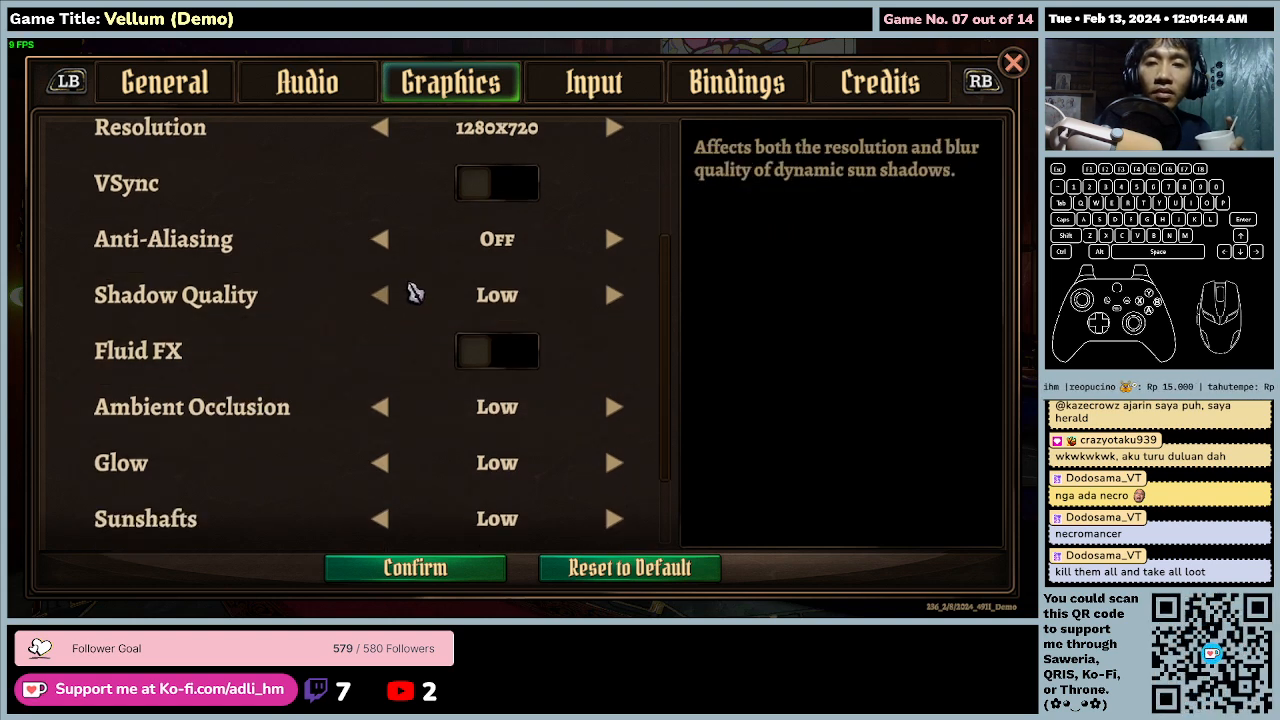
{"action": "left_click", "coordinate": [379, 294]}
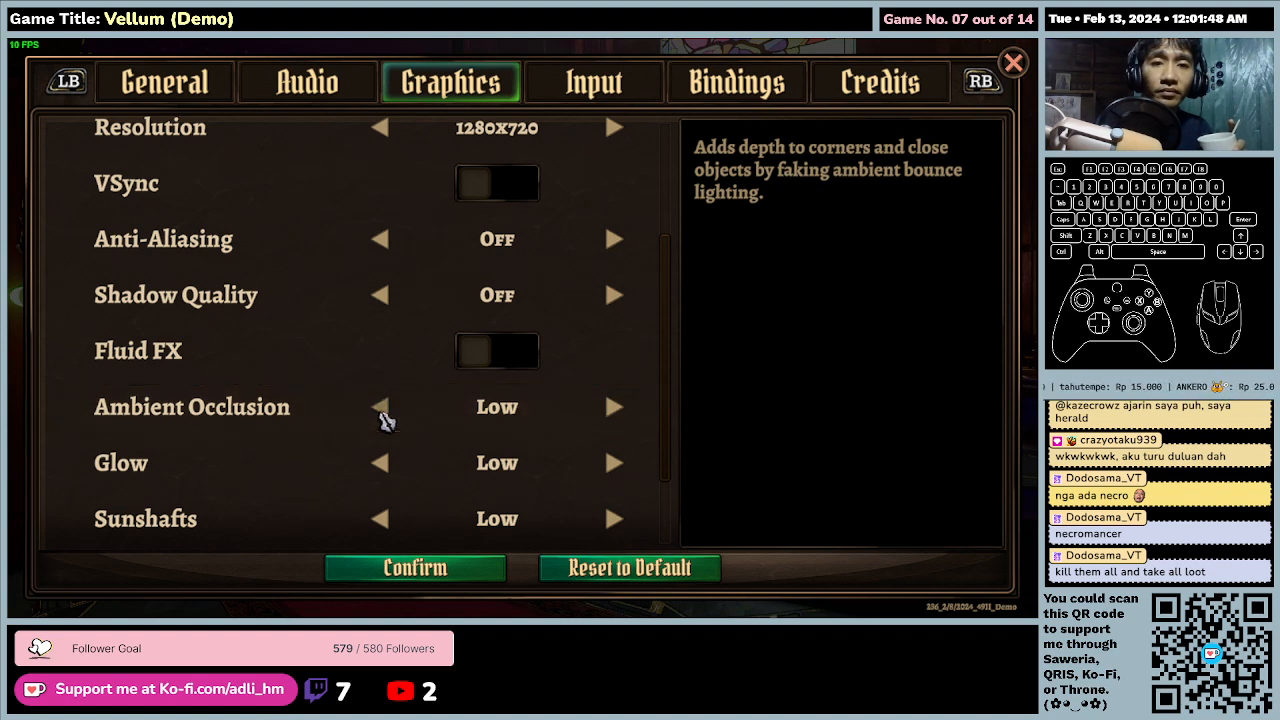
{"action": "left_click", "coordinate": [379, 406]}
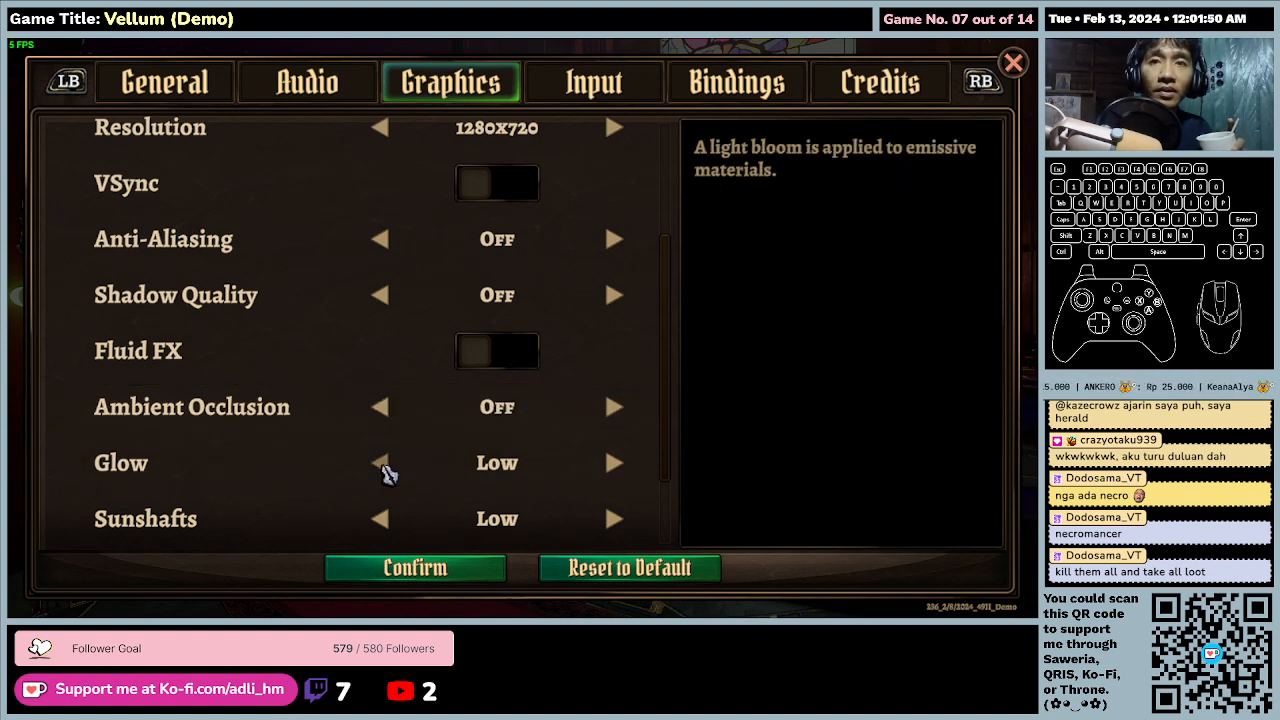
{"action": "left_click", "coordinate": [379, 462]}
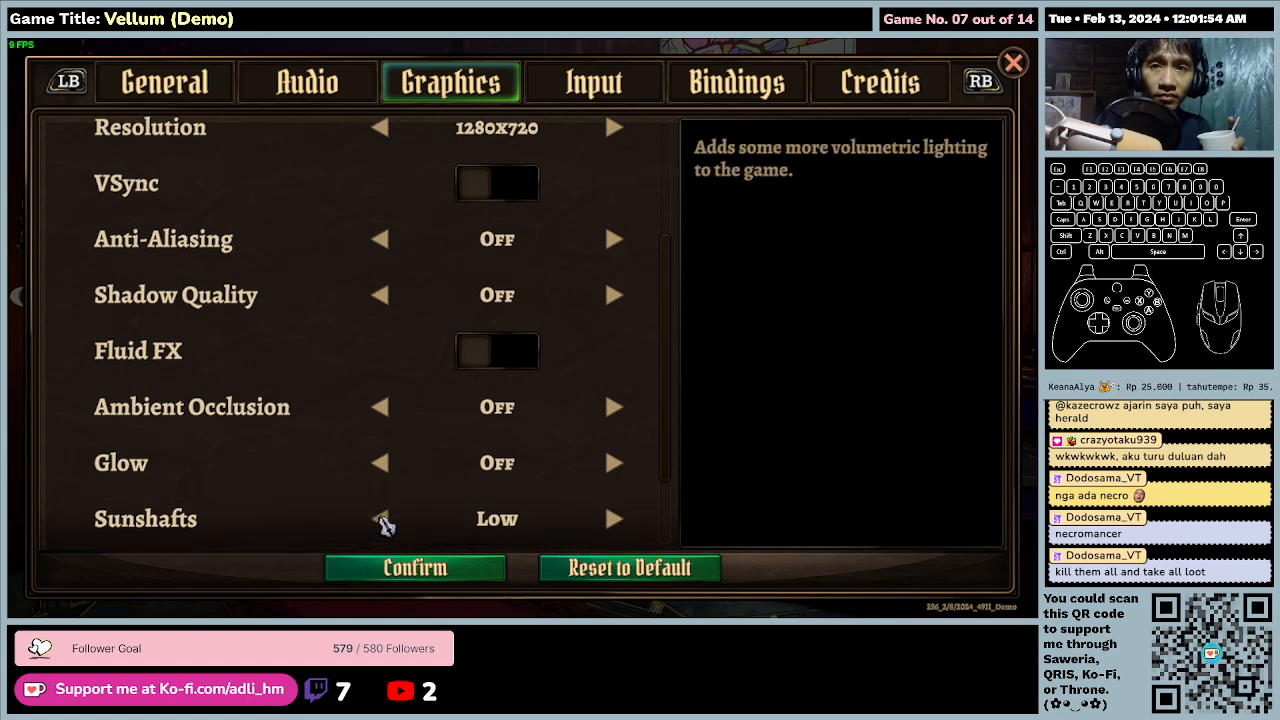
Step: Set edge detection and posterize to Off alongside sunshafts
{"action": "scroll", "scroll_direction": "down", "scroll_amount": 3}
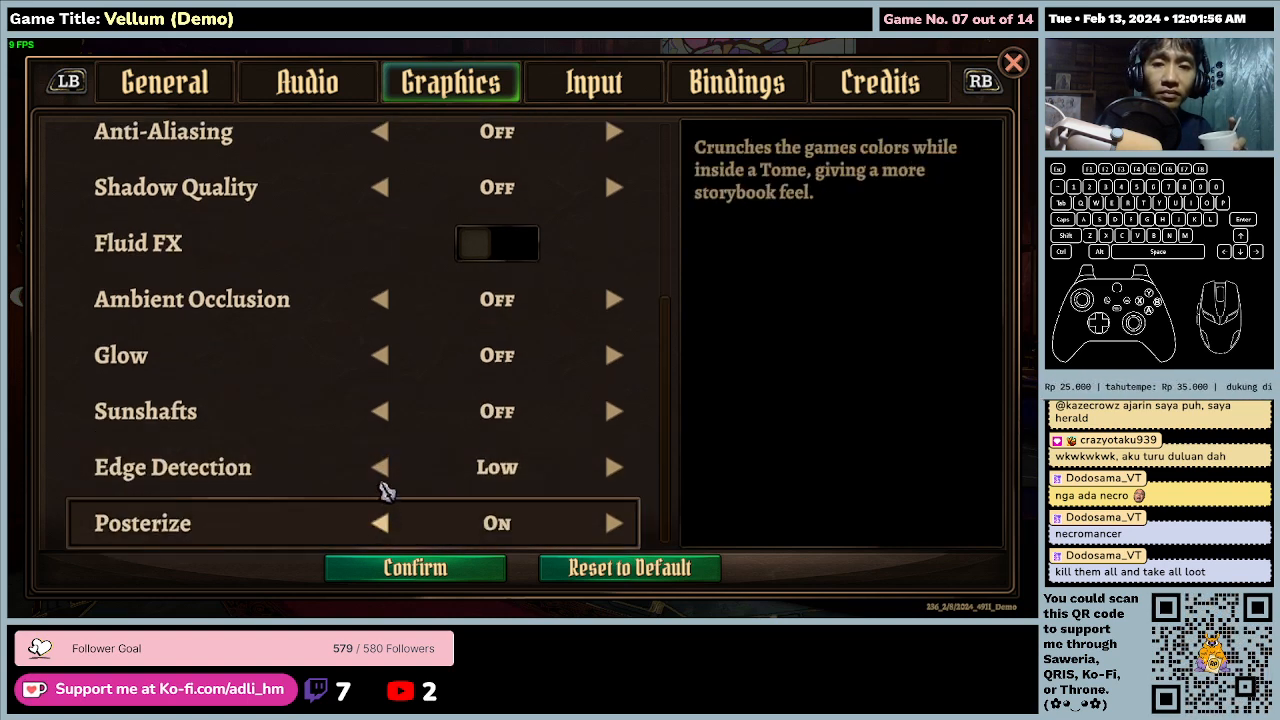
{"action": "left_click", "coordinate": [380, 467]}
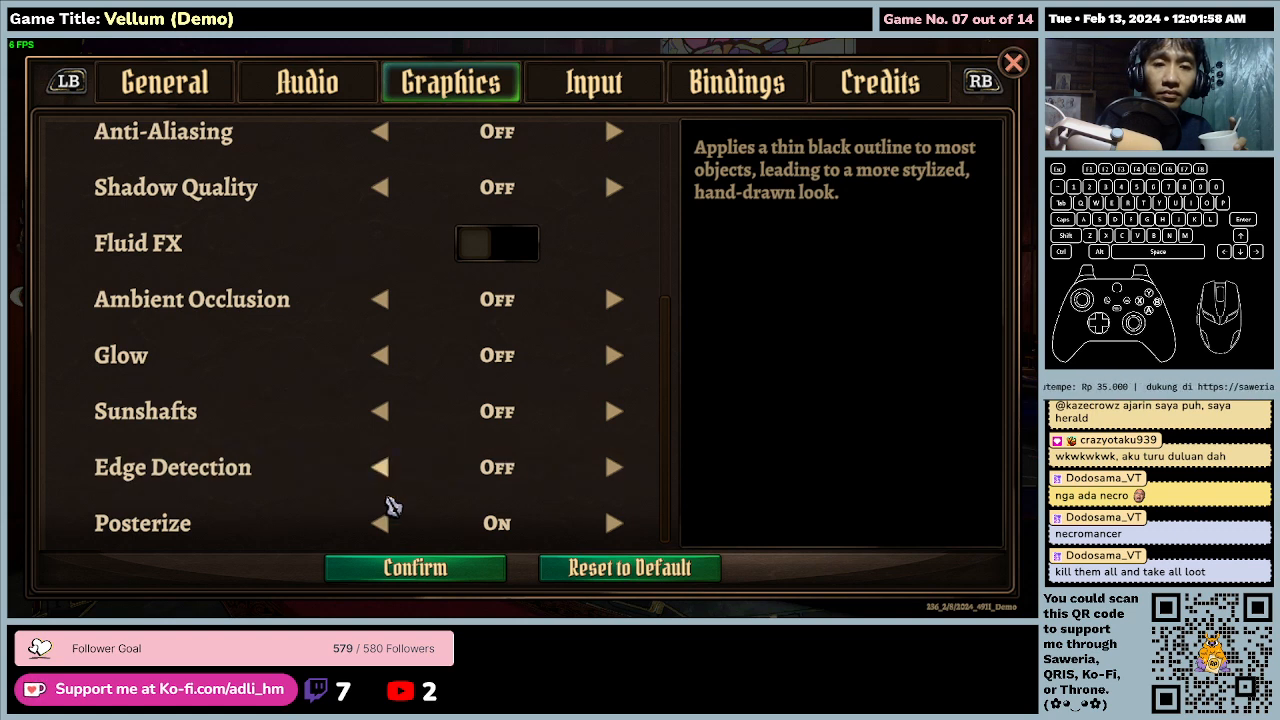
{"action": "left_click", "coordinate": [379, 523]}
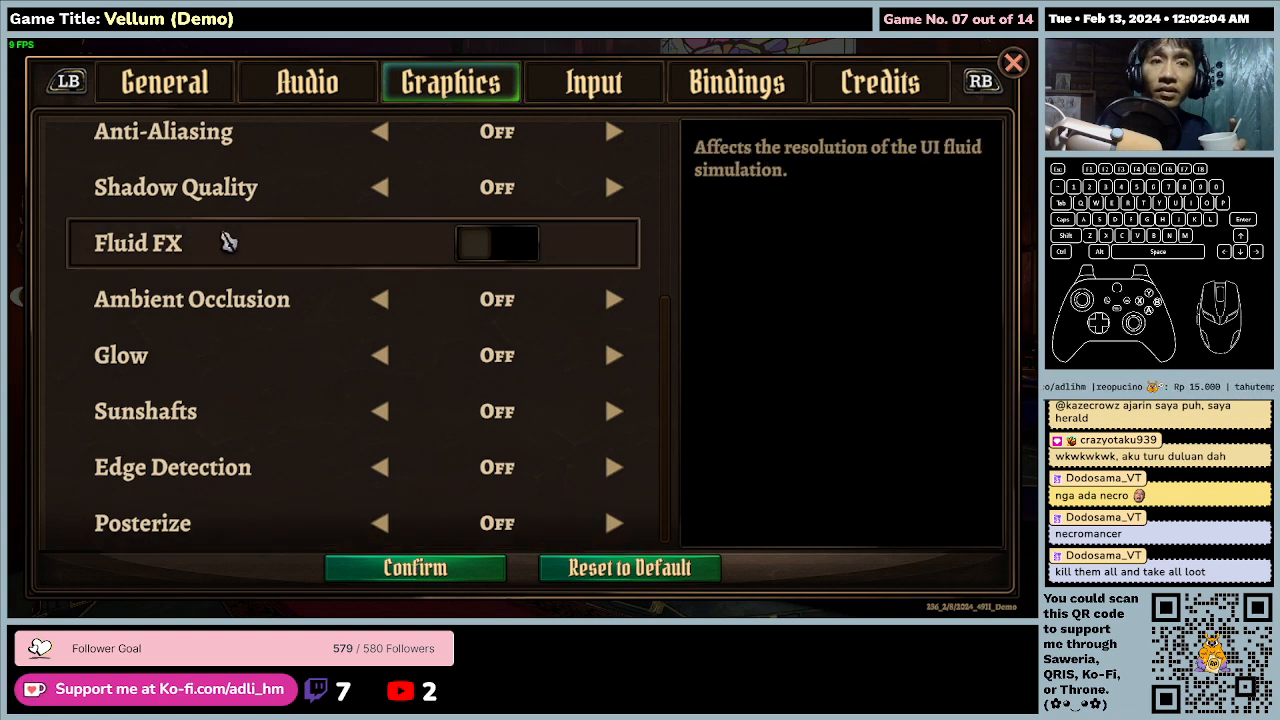
Step: Recheck the resolution stays at 1280x720 before moving to input settings
{"action": "scroll", "scroll_direction": "up", "scroll_amount": 3}
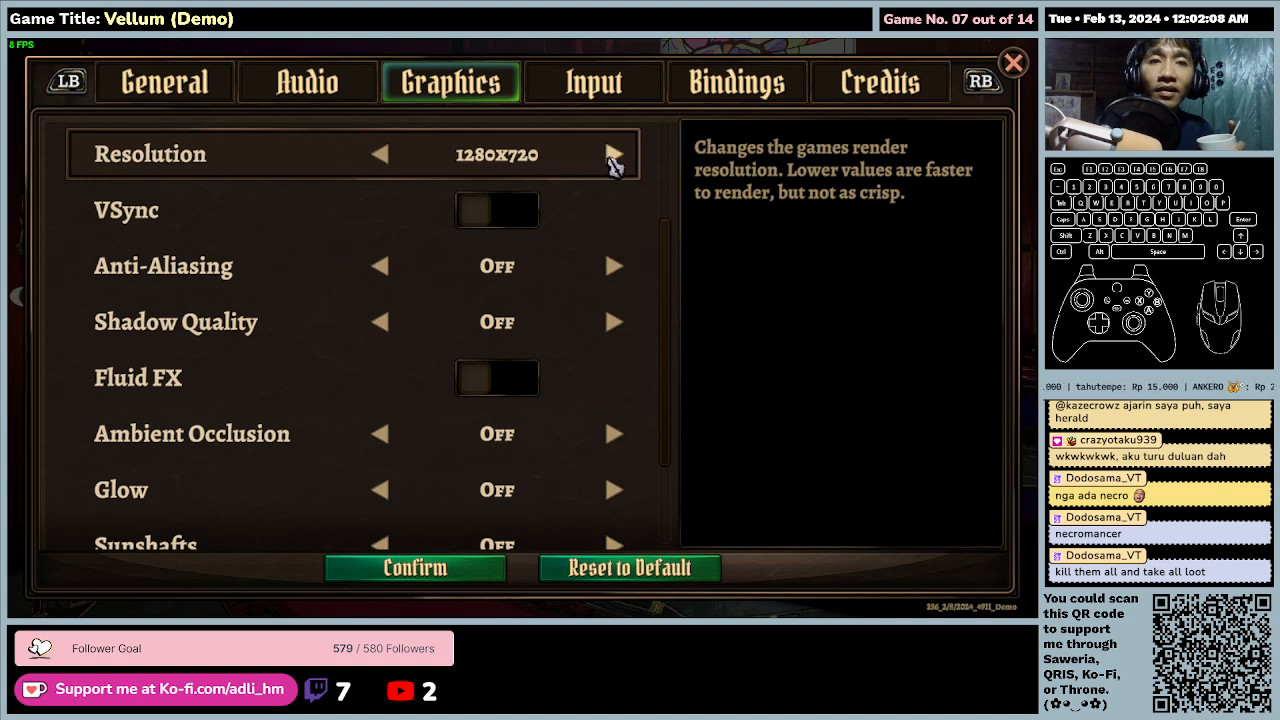
{"action": "left_click", "coordinate": [614, 154]}
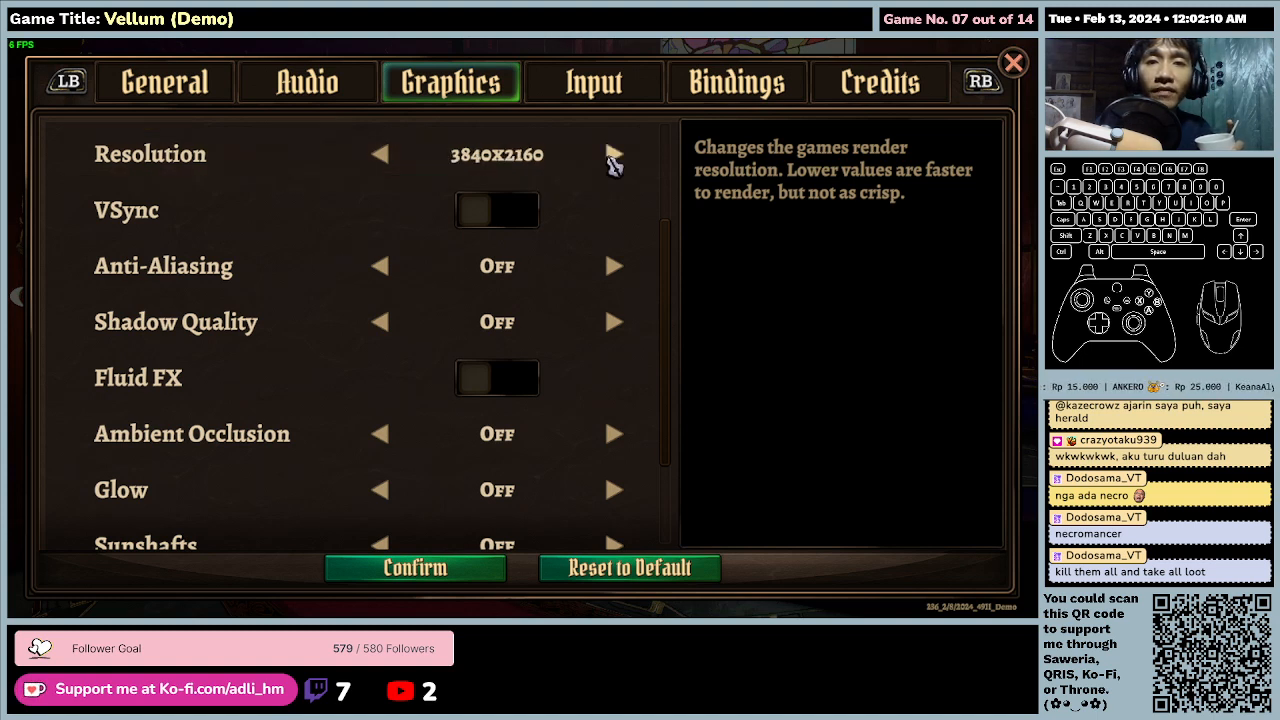
{"action": "left_click", "coordinate": [380, 154]}
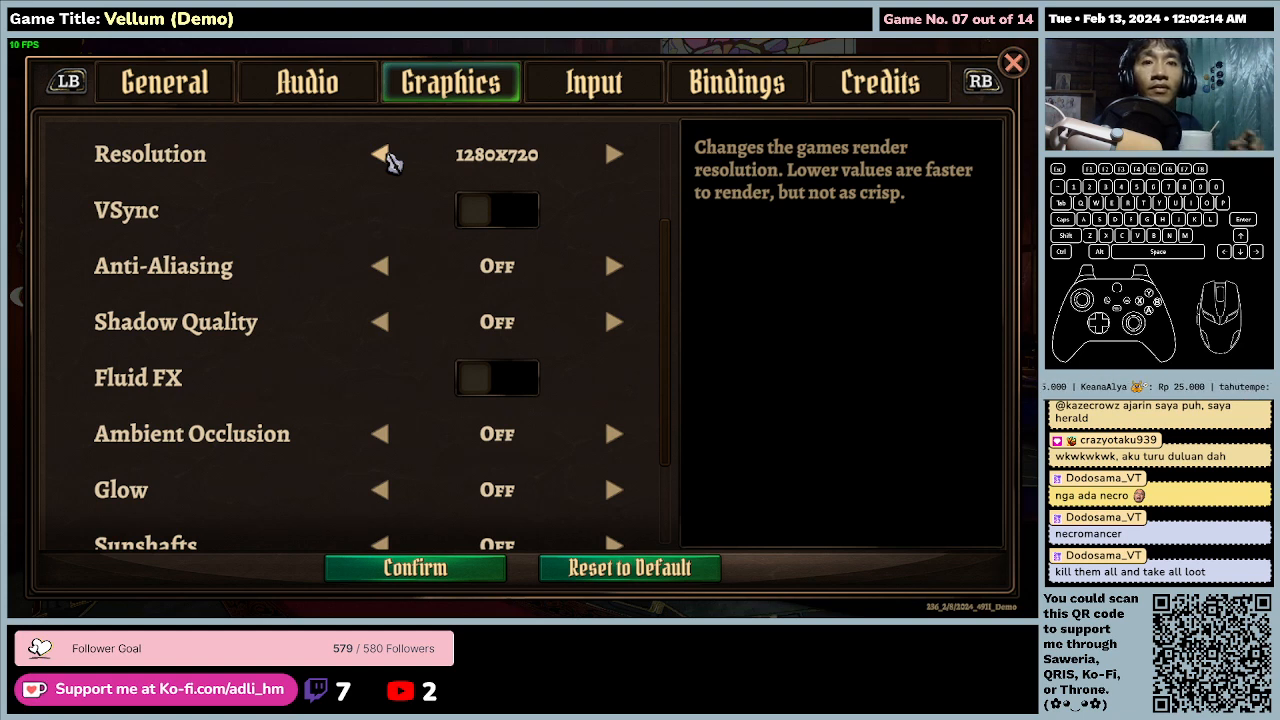
{"action": "left_click", "coordinate": [593, 82]}
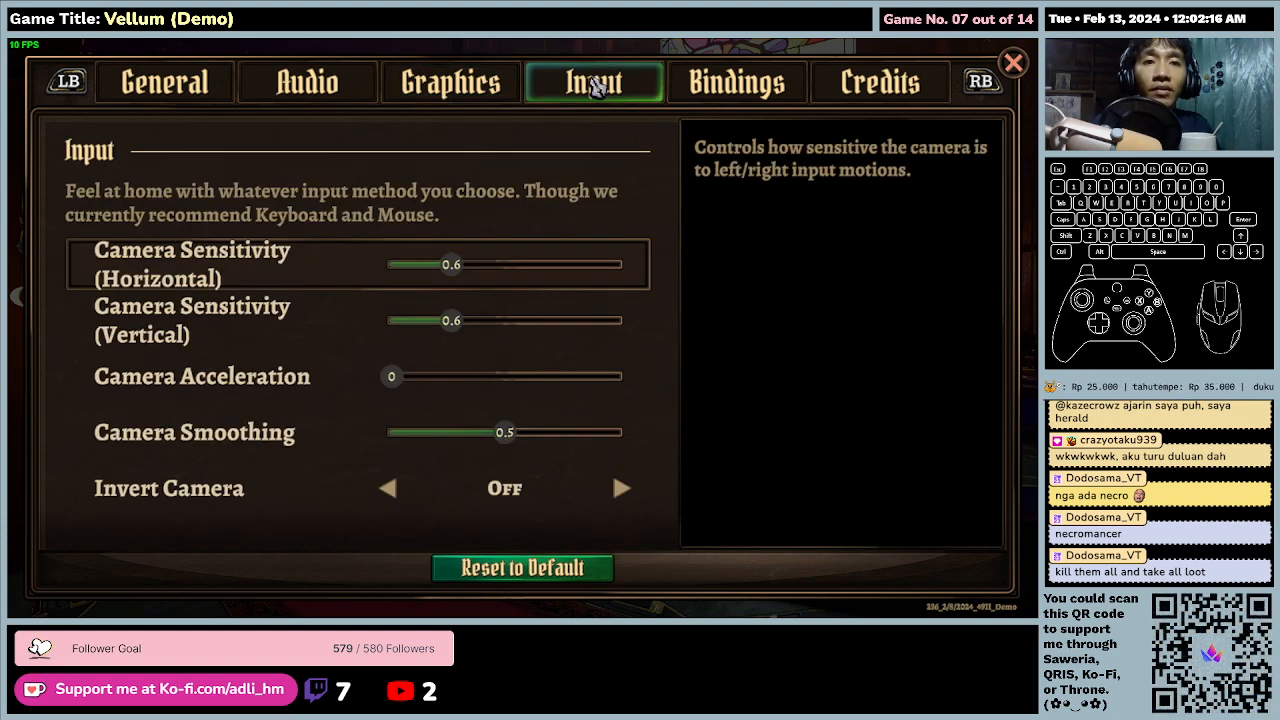
Step: Set the multiplayer server region to Asia in General settings and close settings
{"action": "left_click", "coordinate": [307, 82]}
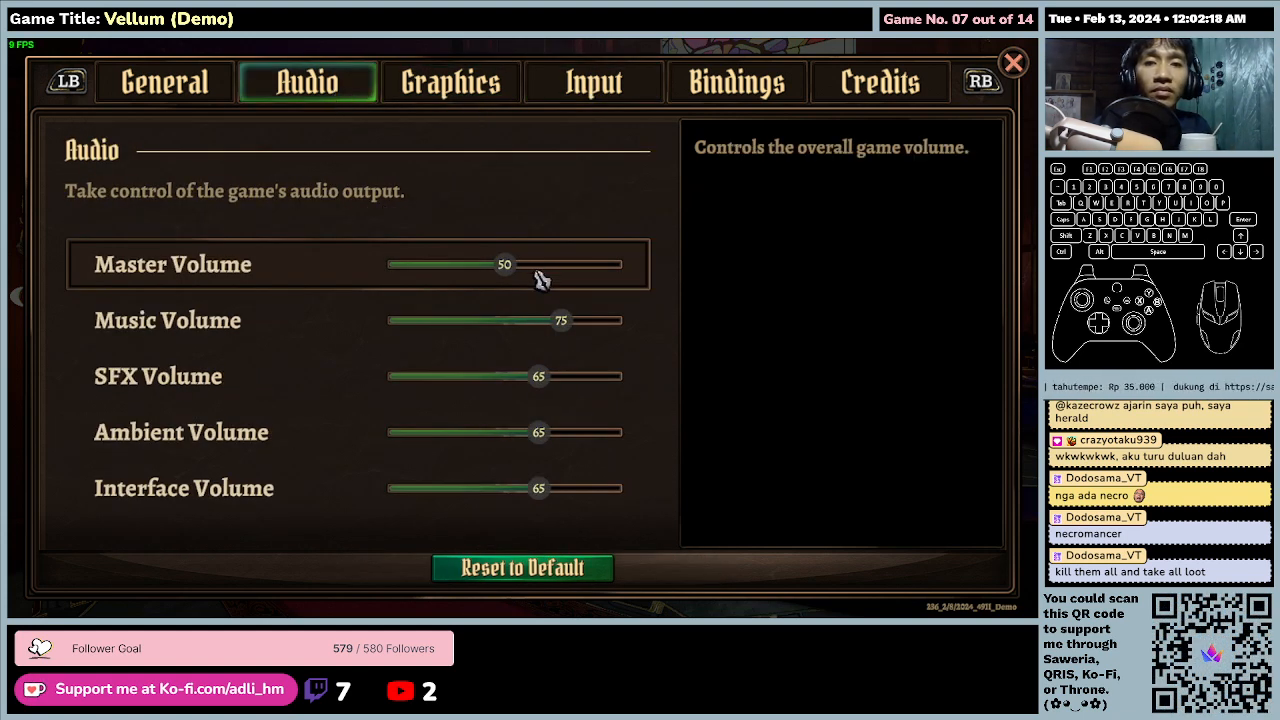
{"action": "left_click", "coordinate": [164, 82]}
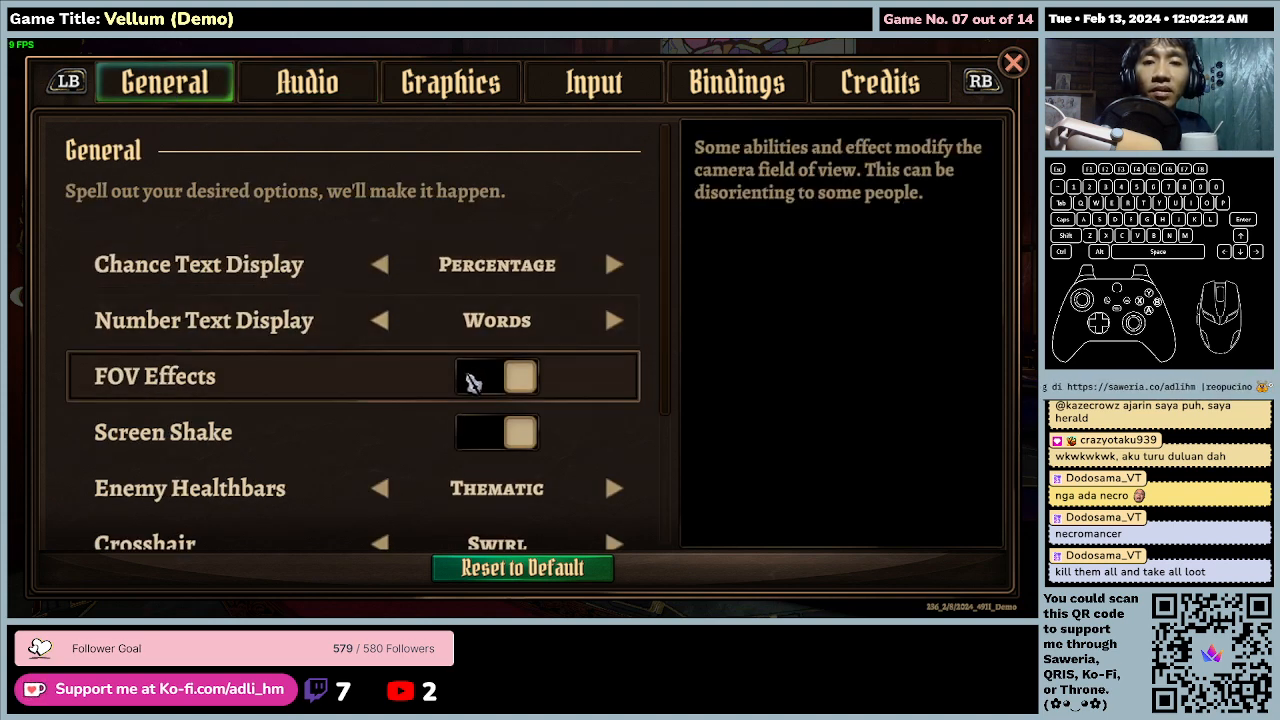
{"action": "scroll", "scroll_direction": "down", "scroll_amount": 3}
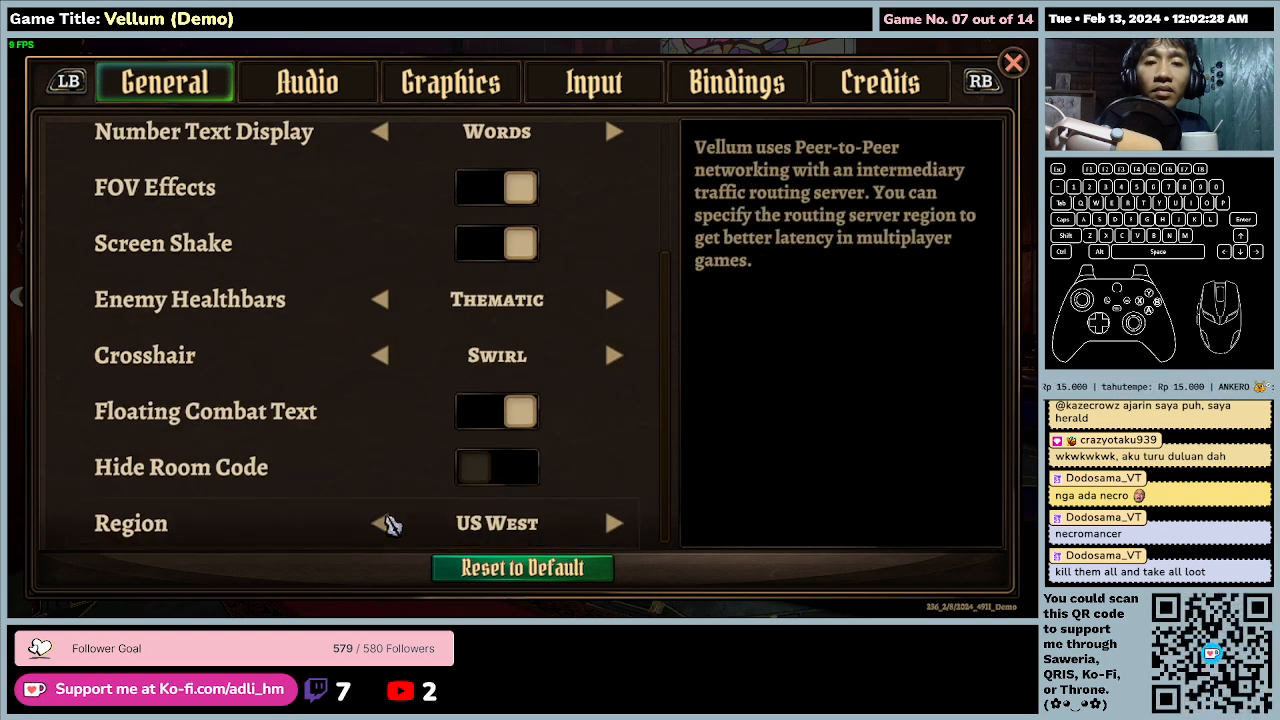
{"action": "left_click", "coordinate": [380, 523]}
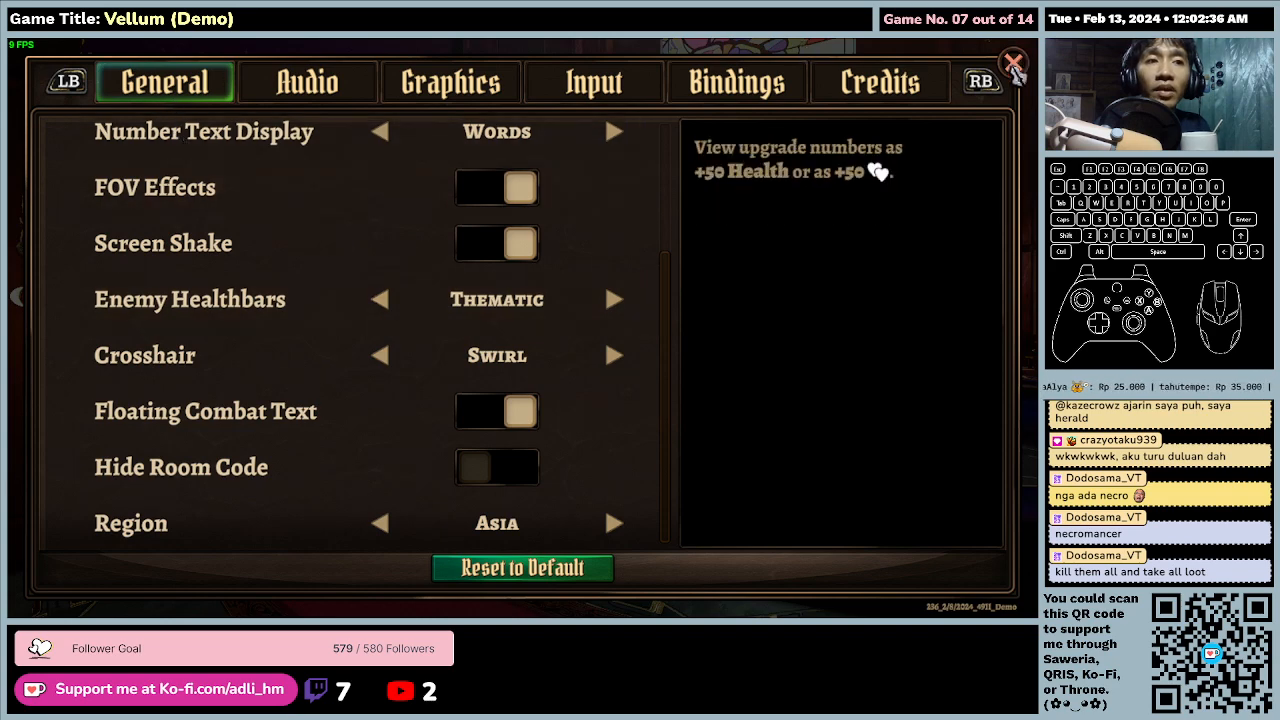
{"action": "left_click", "coordinate": [1012, 61]}
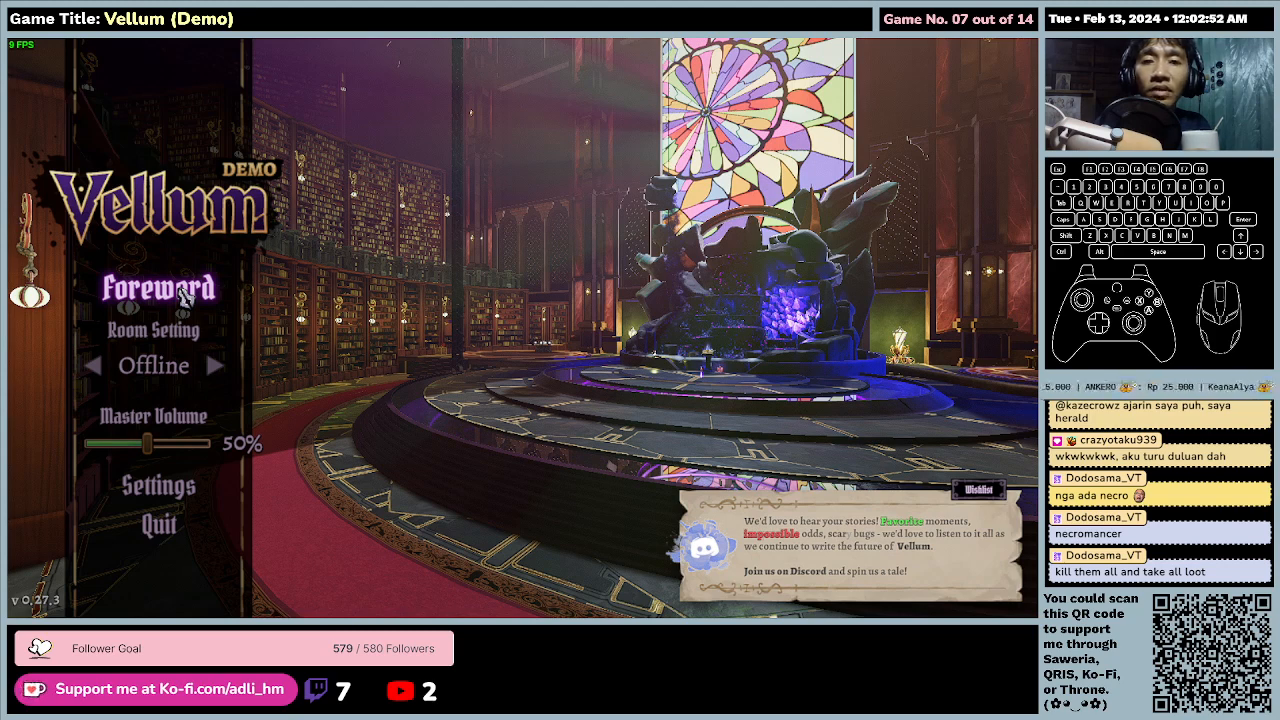
{"action": "mouse_move", "coordinate": [280, 293]}
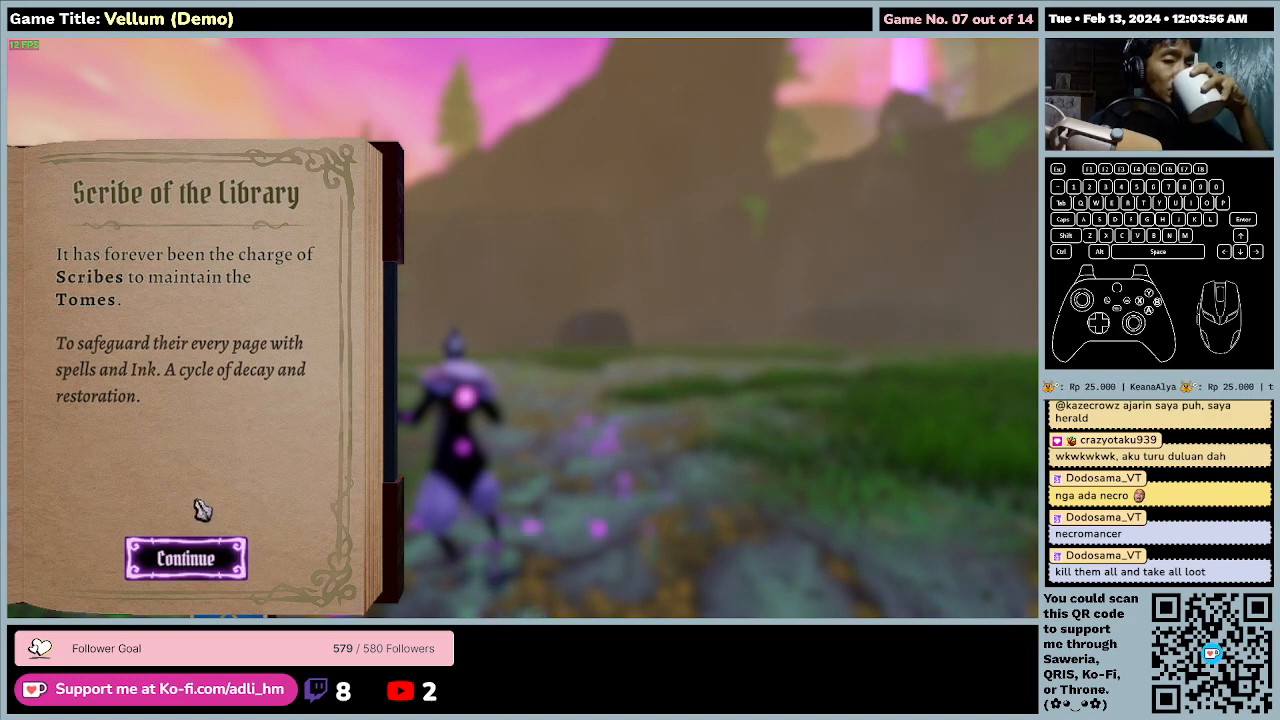
Step: Dismiss the Scribe of the Library introduction to start playing
{"action": "left_click", "coordinate": [186, 558]}
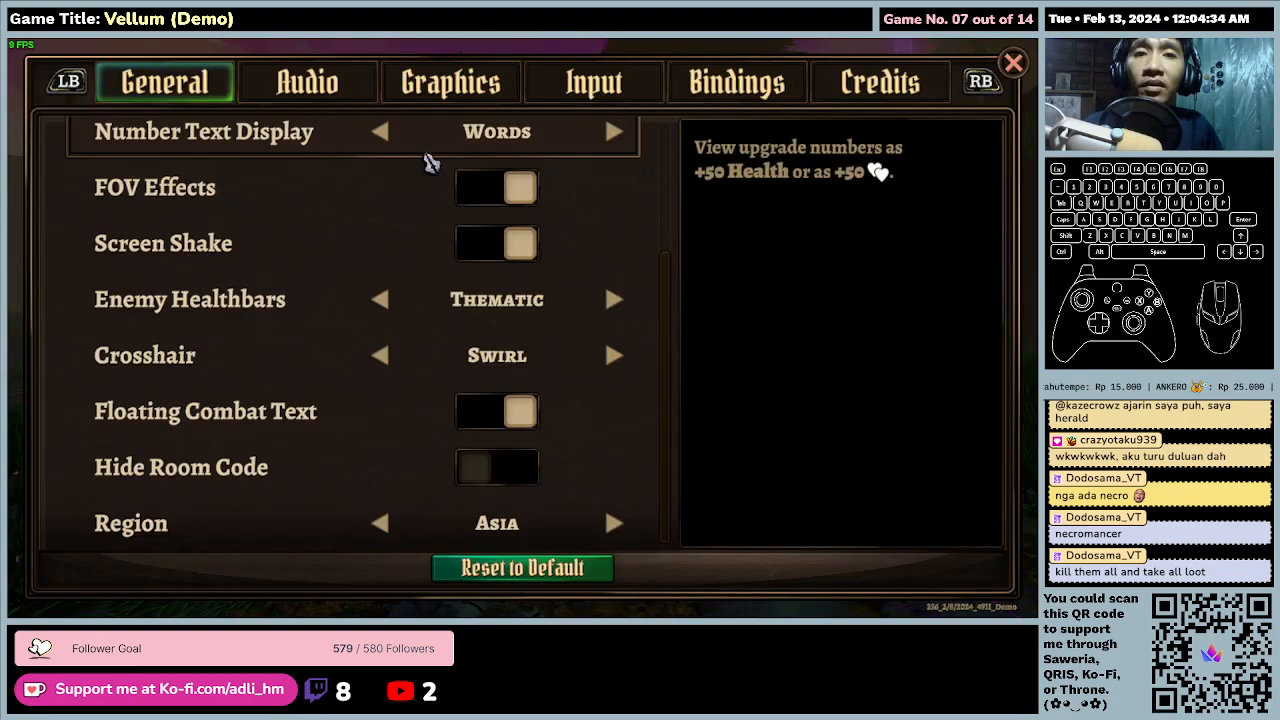
Step: Review Audio, General and Graphics settings and confirm with all effects still off
{"action": "left_click", "coordinate": [307, 82]}
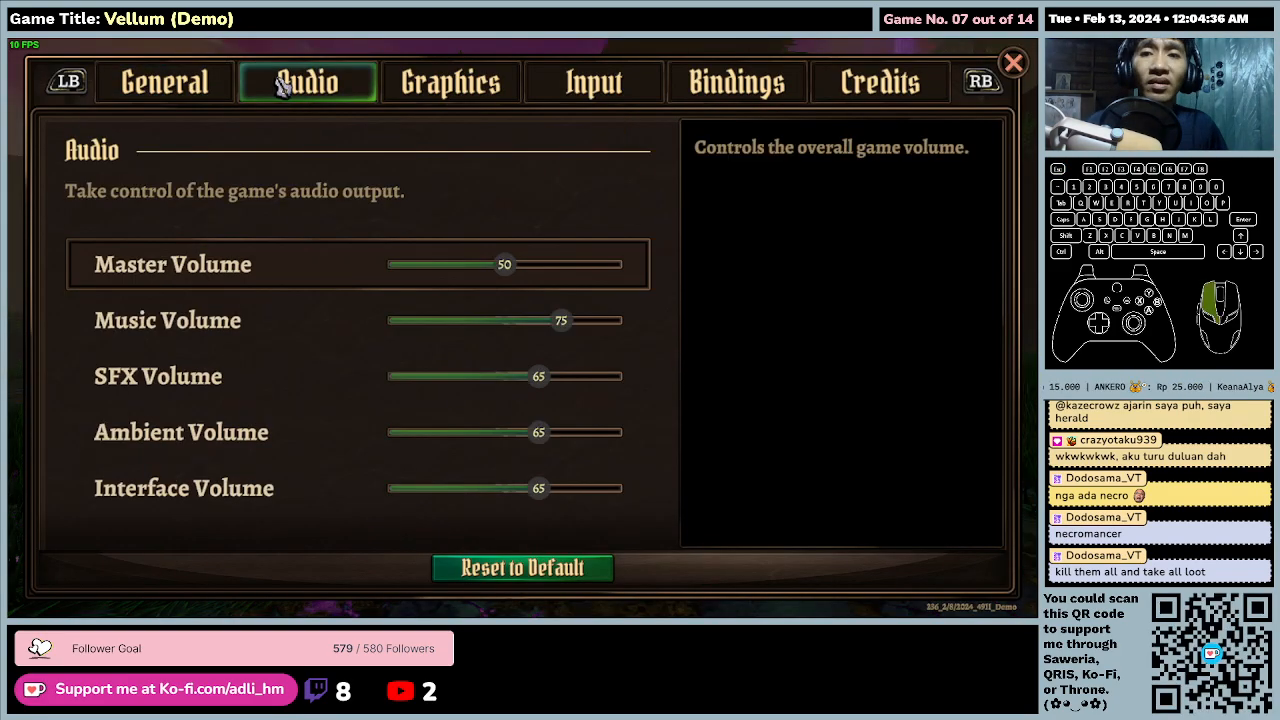
{"action": "left_click", "coordinate": [164, 82]}
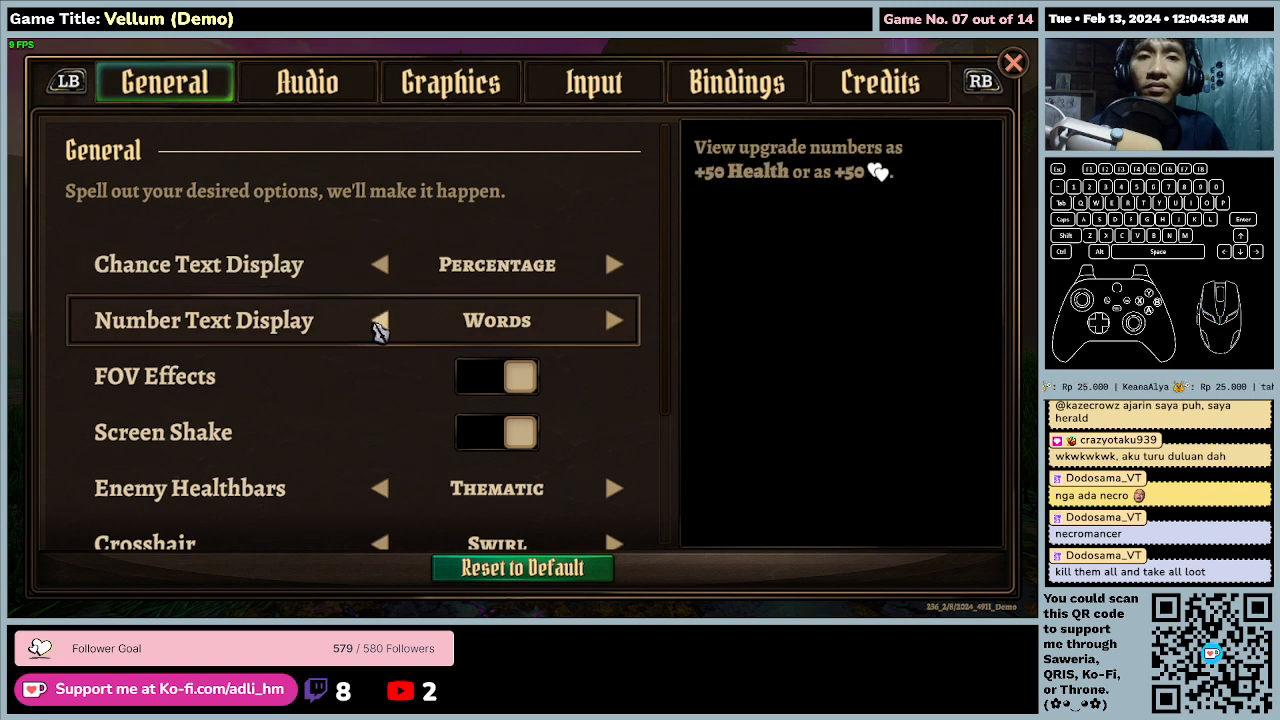
{"action": "left_click", "coordinate": [450, 82]}
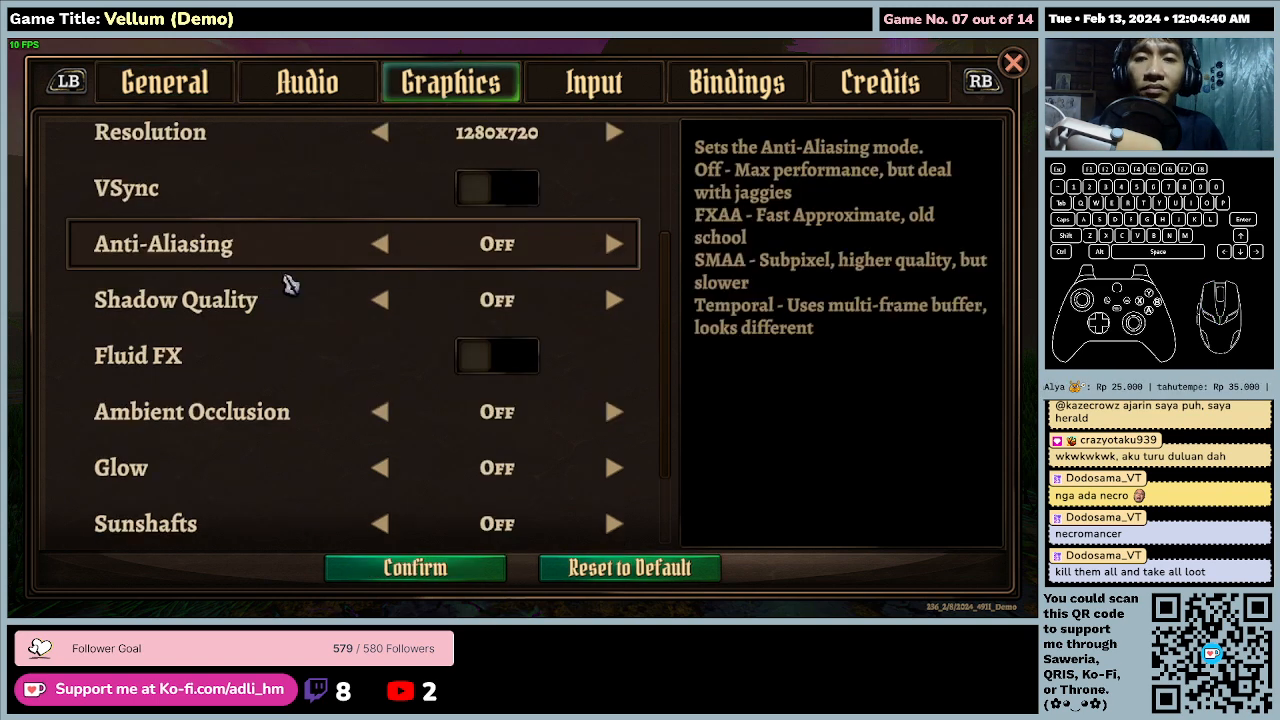
{"action": "scroll", "scroll_direction": "down", "scroll_amount": 3}
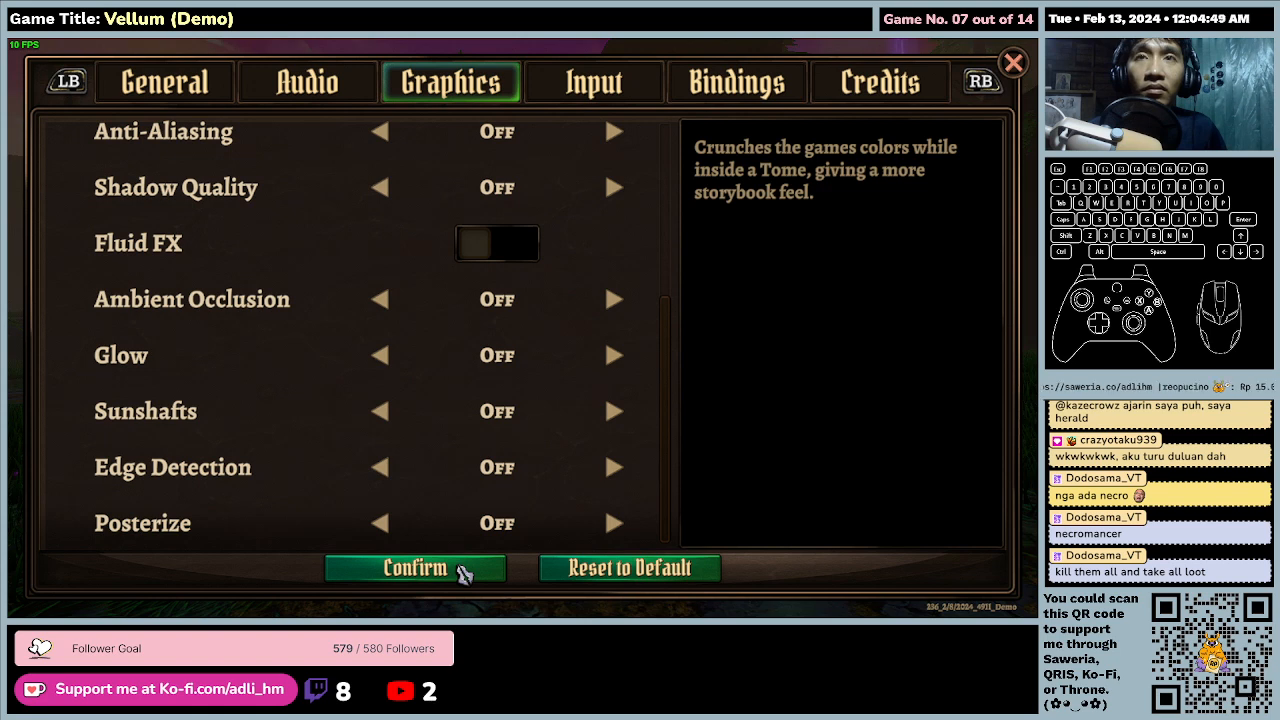
{"action": "left_click", "coordinate": [415, 568]}
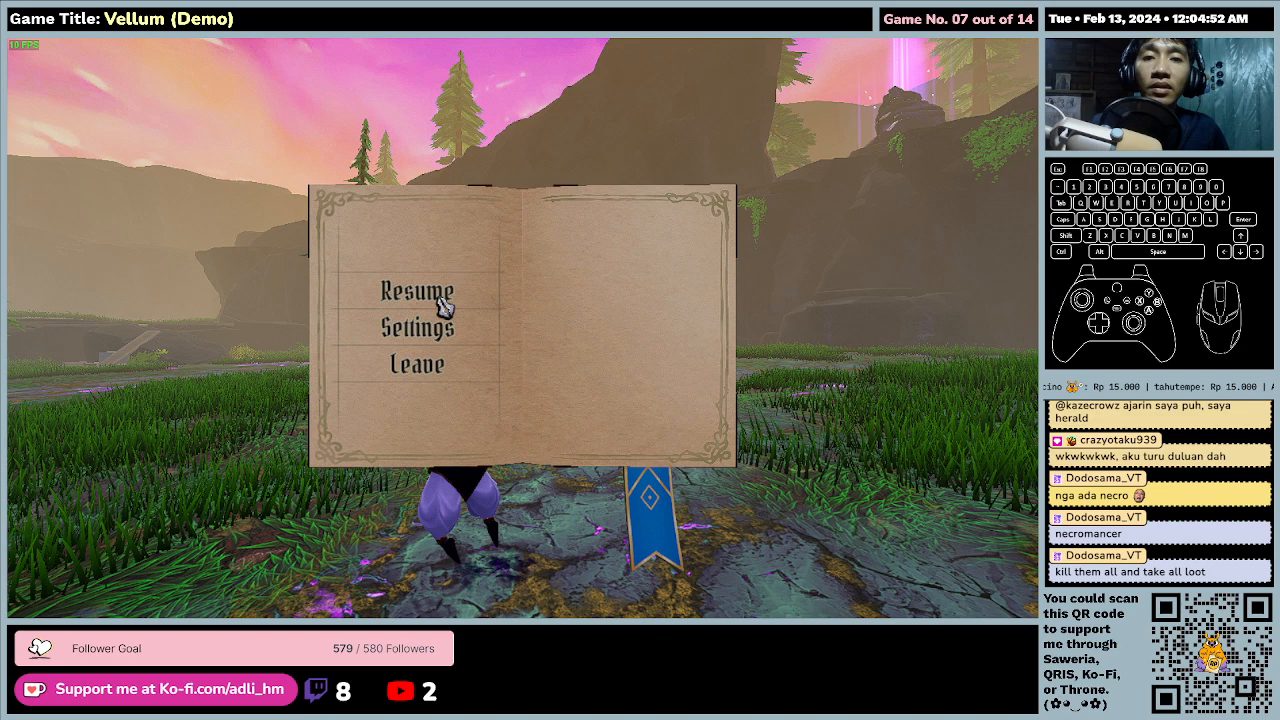
Step: Resume the run briefly, pause with Esc and leave the current run
{"action": "left_click", "coordinate": [417, 294]}
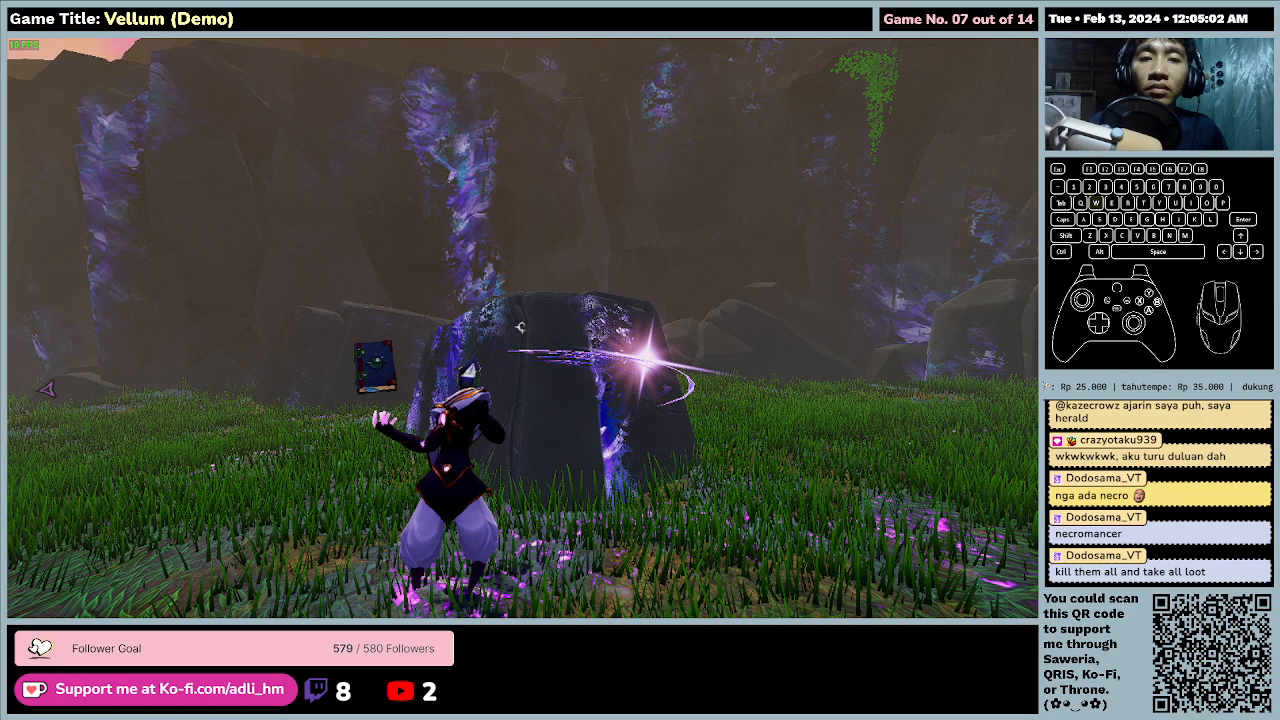
{"action": "key", "text": "Escape"}
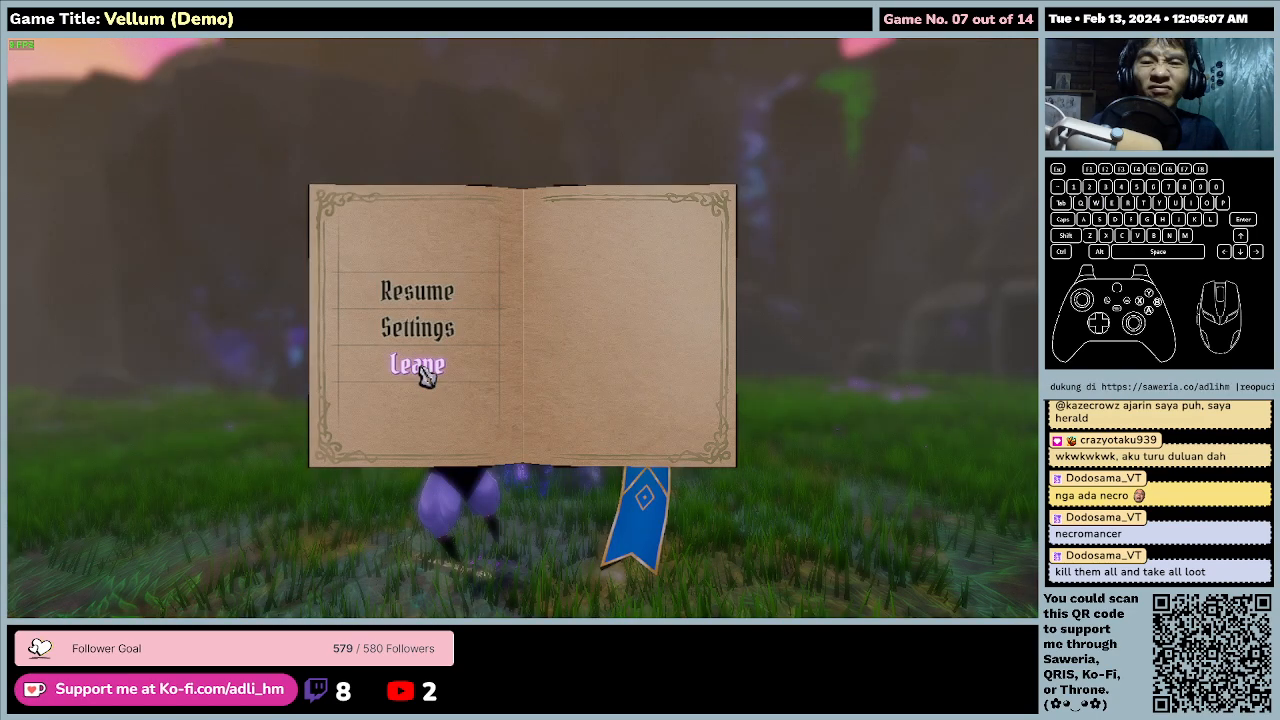
{"action": "left_click", "coordinate": [417, 364]}
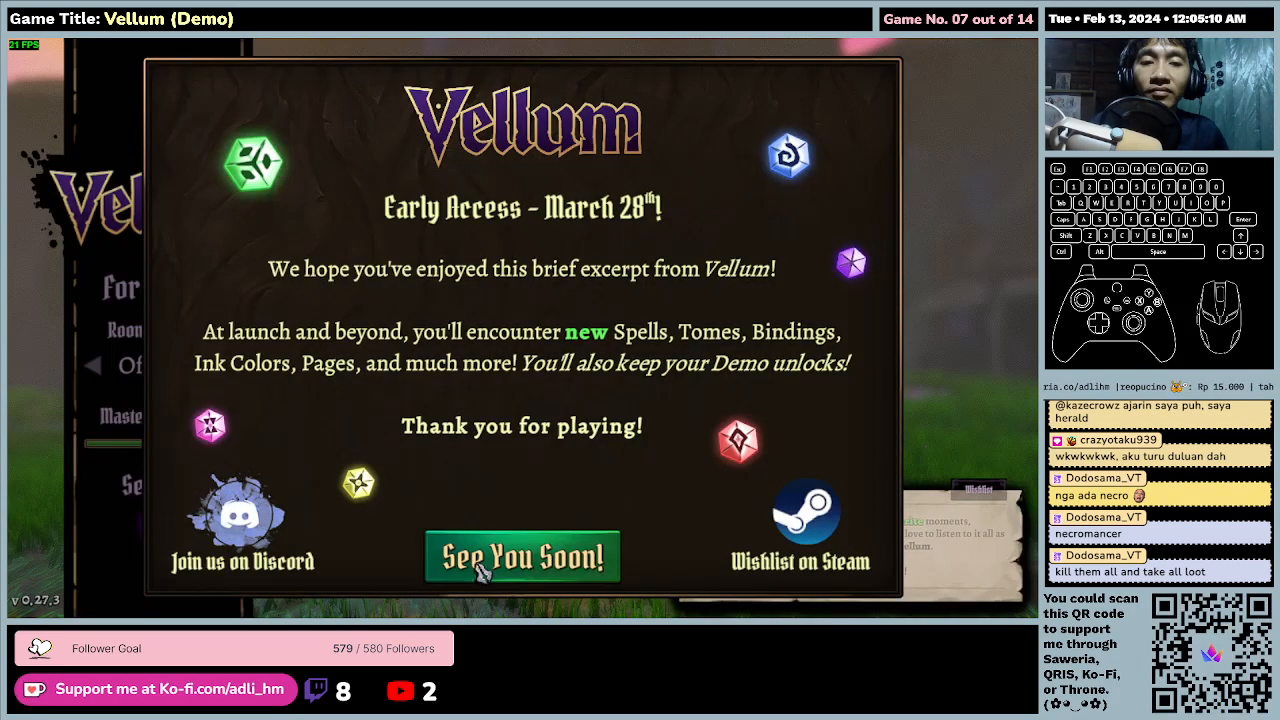
{"action": "mouse_move", "coordinate": [742, 391]}
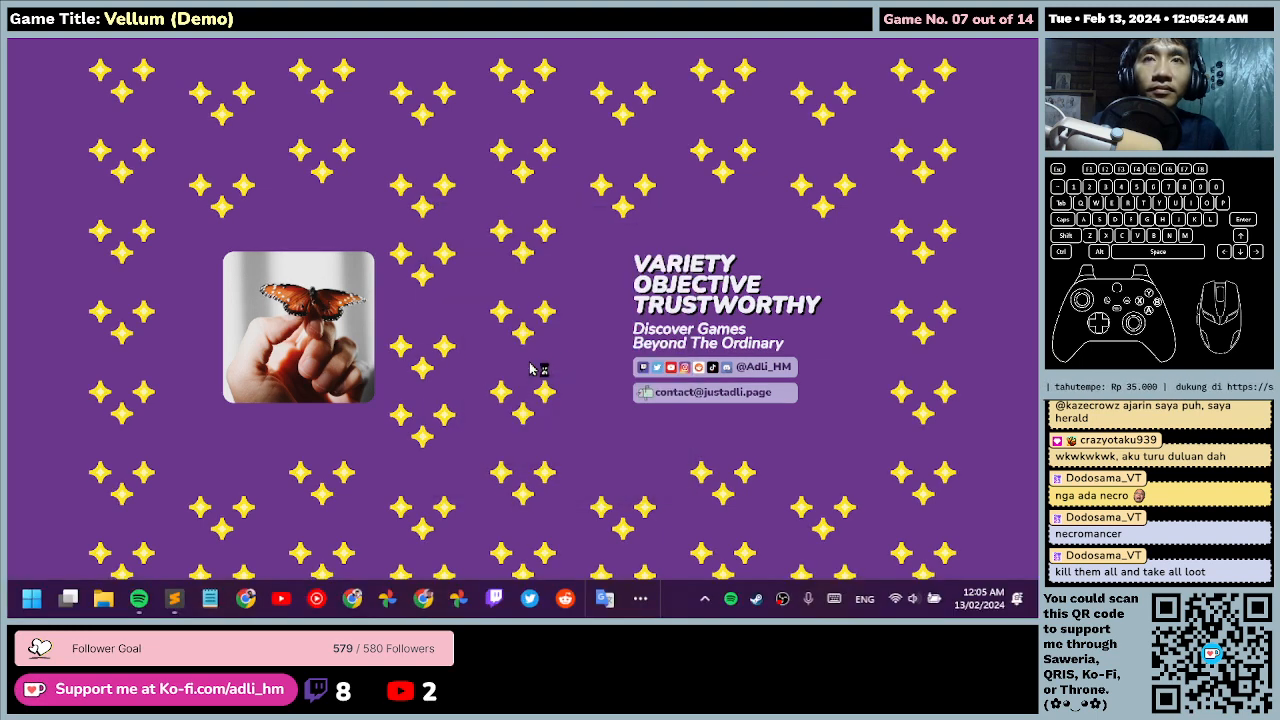
Step: Add '10 FPS' to the Vellum (Demo) entry's notes in the schedule file
{"action": "left_click", "coordinate": [603, 598]}
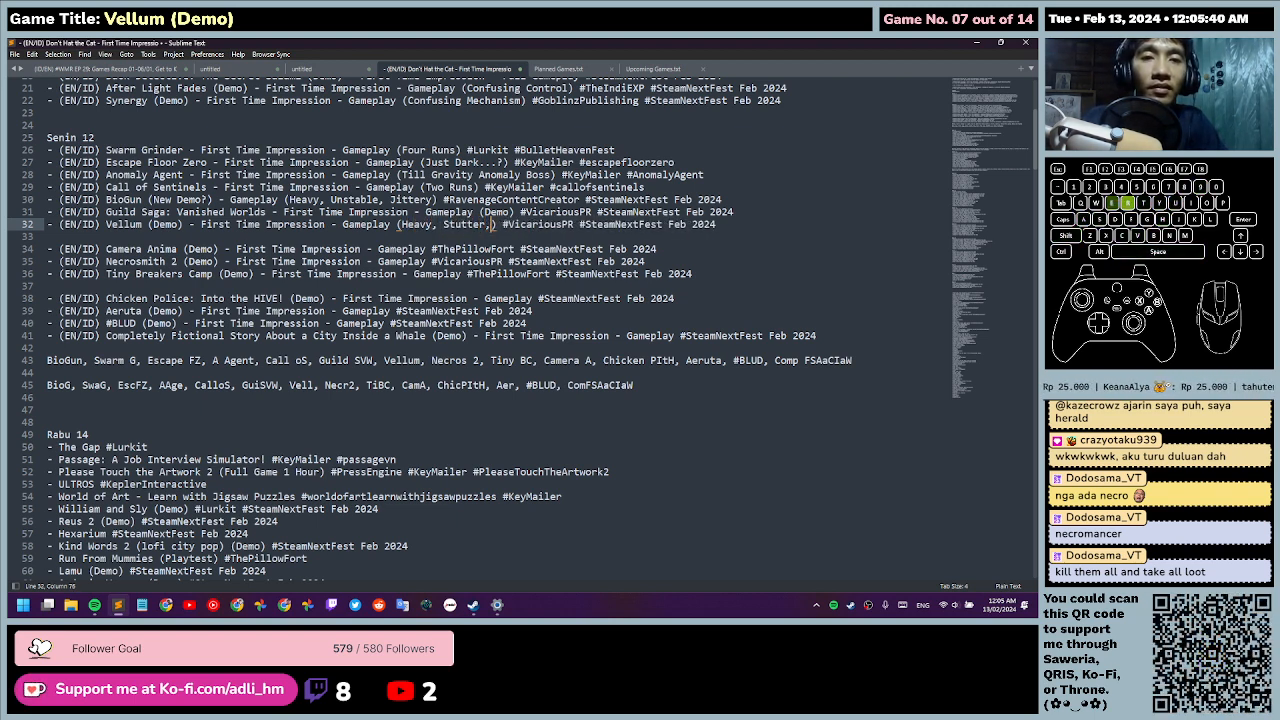
{"action": "type", "text": "10 FPS"}
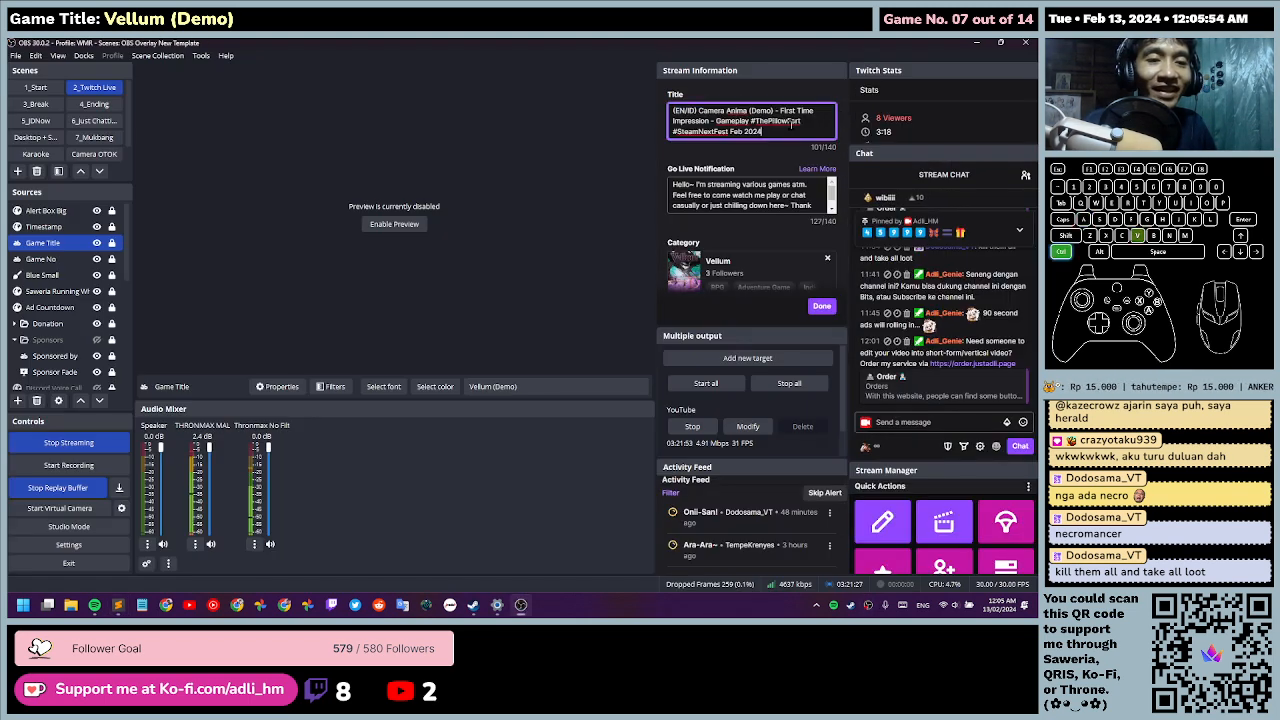
Step: Set the OBS stream category and on-screen game title to Camera Anima (Demo)
{"action": "double_click", "coordinate": [710, 110]}
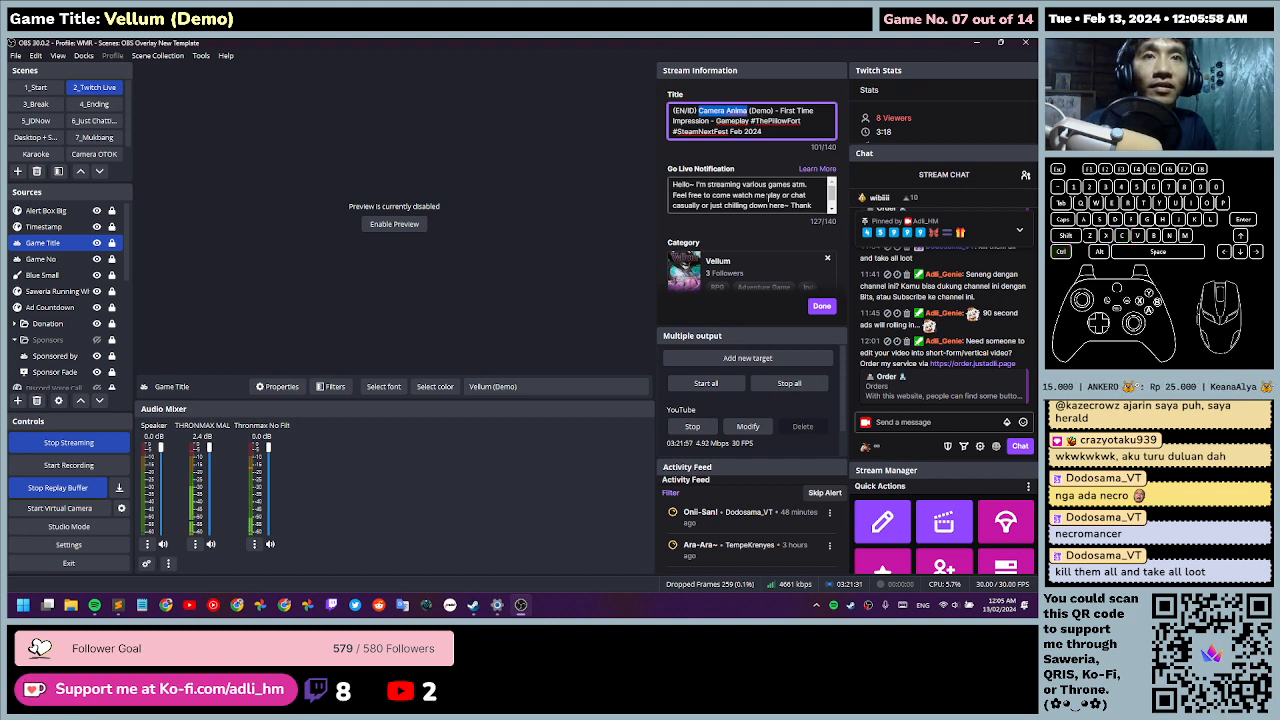
{"action": "left_click", "coordinate": [748, 258]}
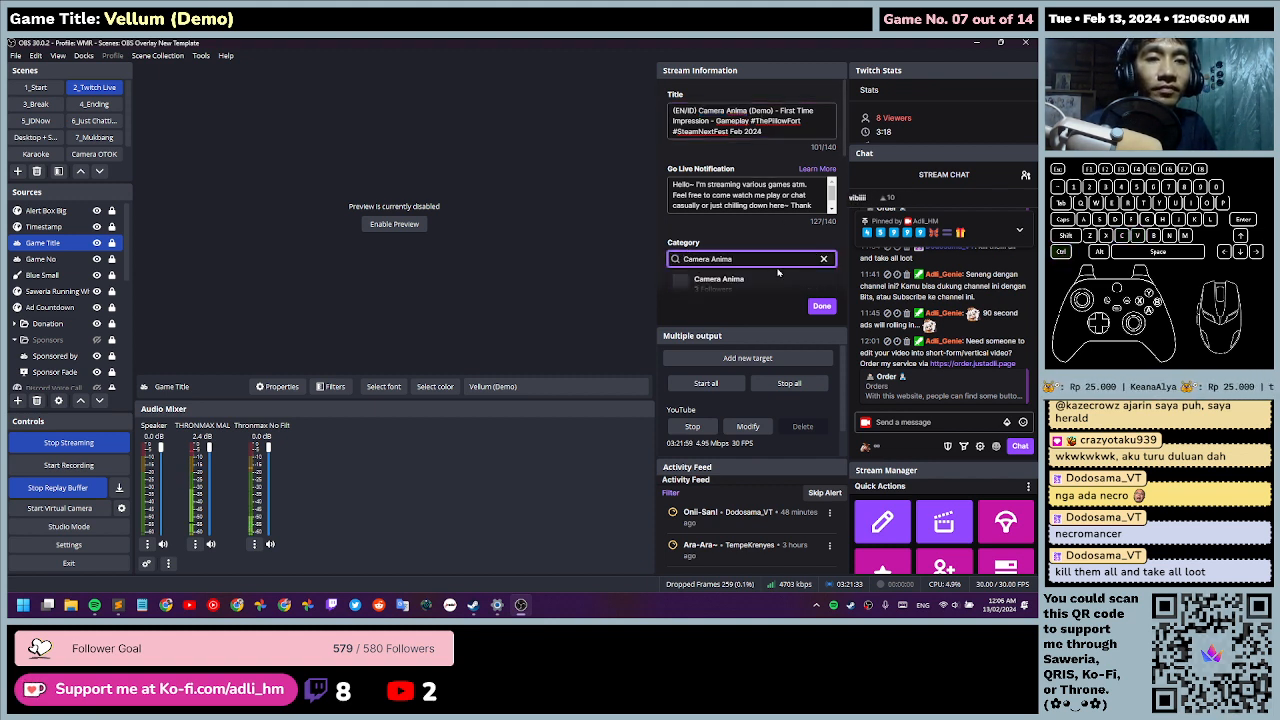
{"action": "left_click", "coordinate": [719, 279]}
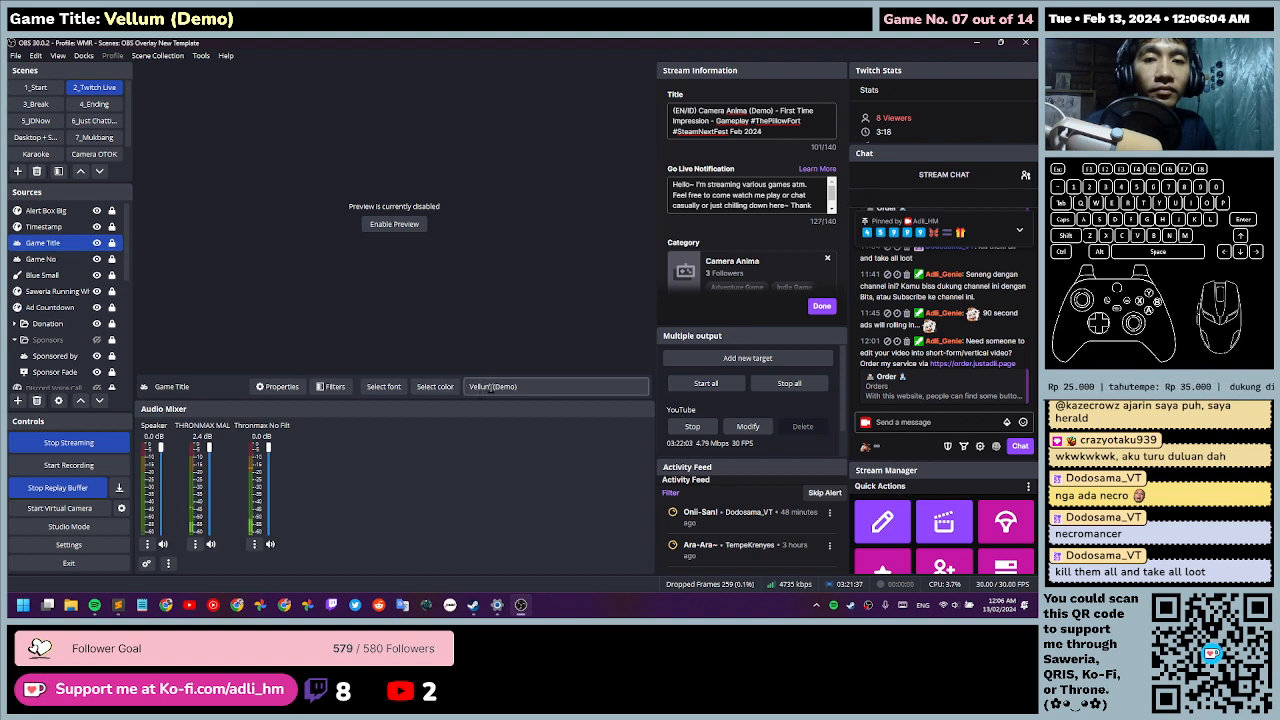
{"action": "left_click", "coordinate": [42, 259]}
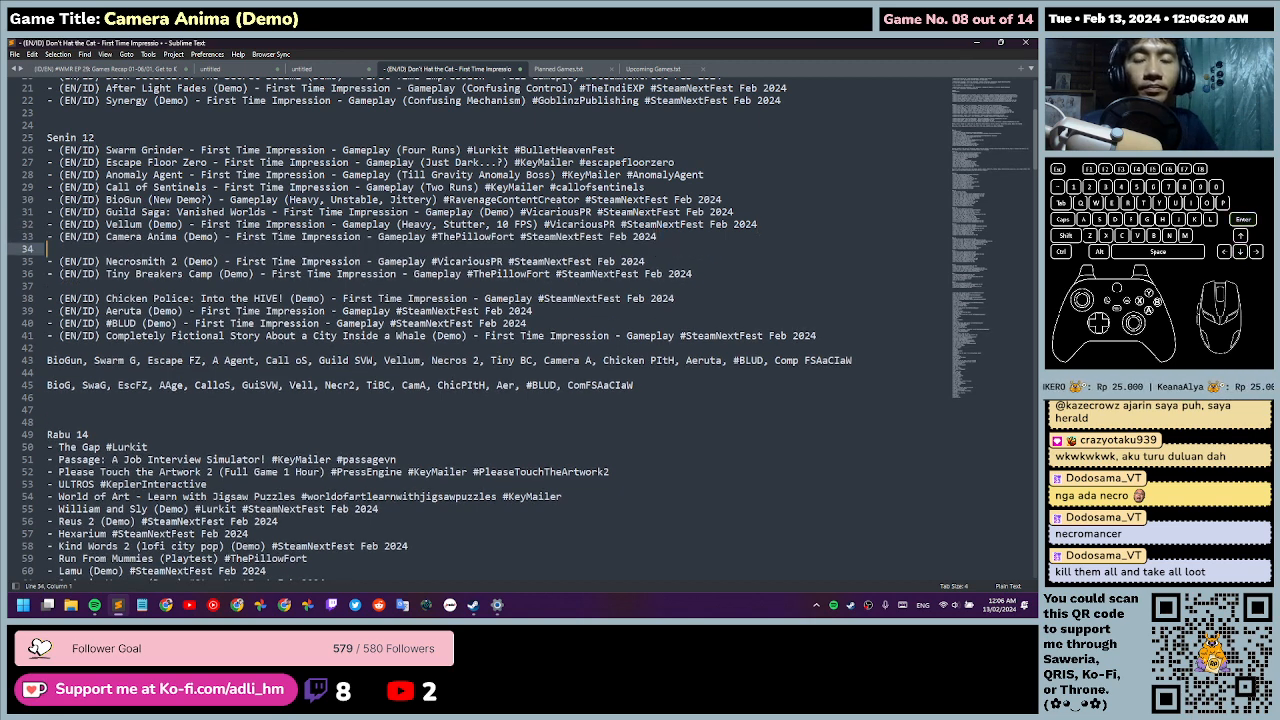
Step: Switch from the notes to Vellum's Steam store page
{"action": "left_click", "coordinate": [690, 274]}
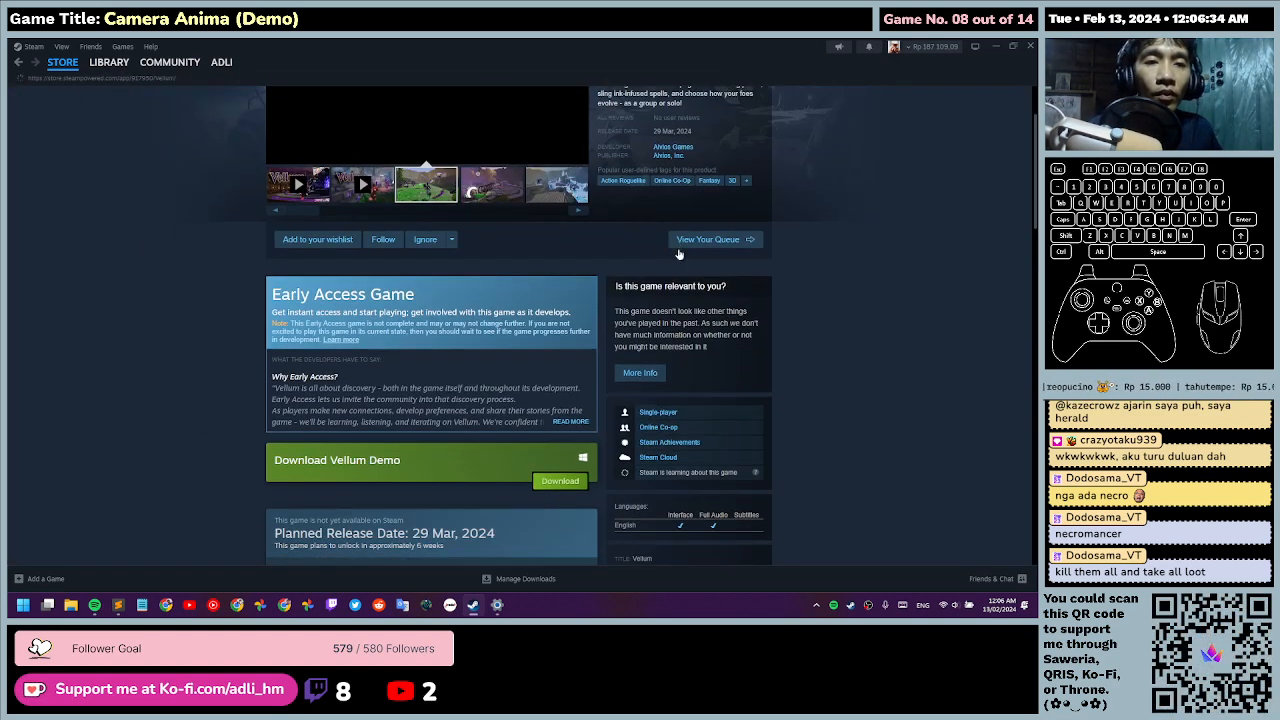
Step: Browse Vellum's community discussions from the store page
{"action": "scroll", "scroll_direction": "down", "scroll_amount": 3}
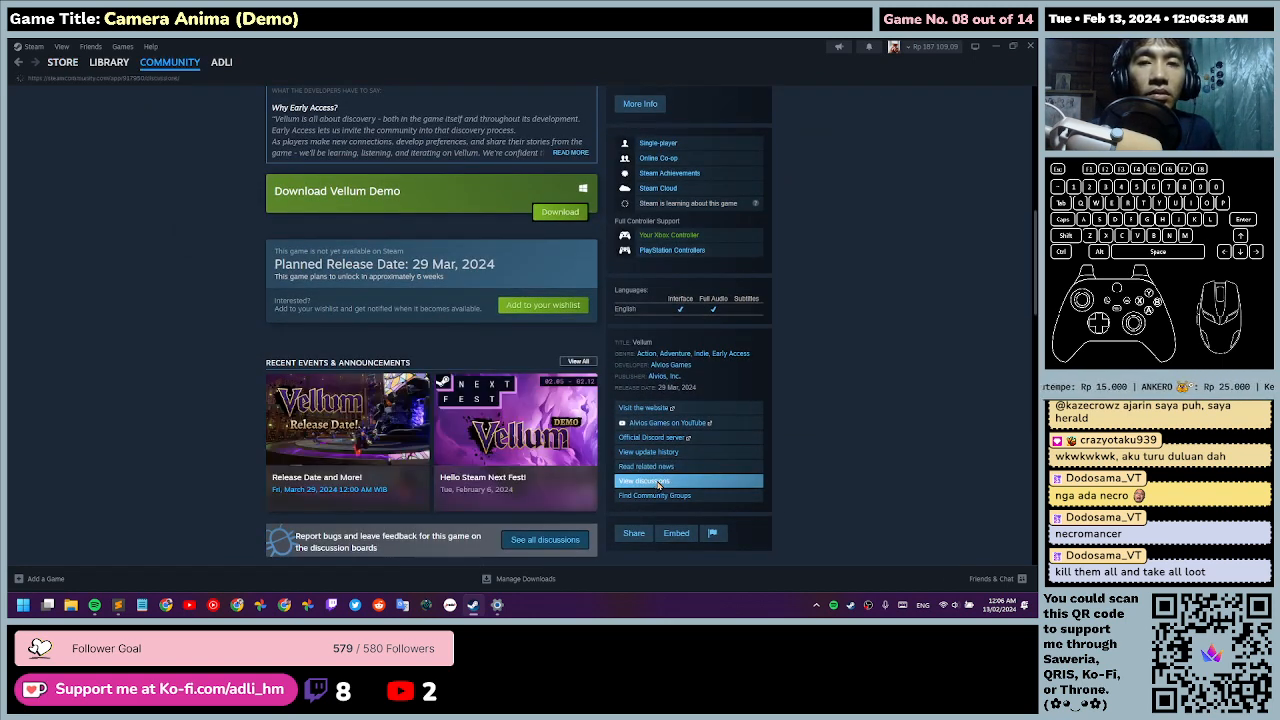
{"action": "left_click", "coordinate": [643, 481]}
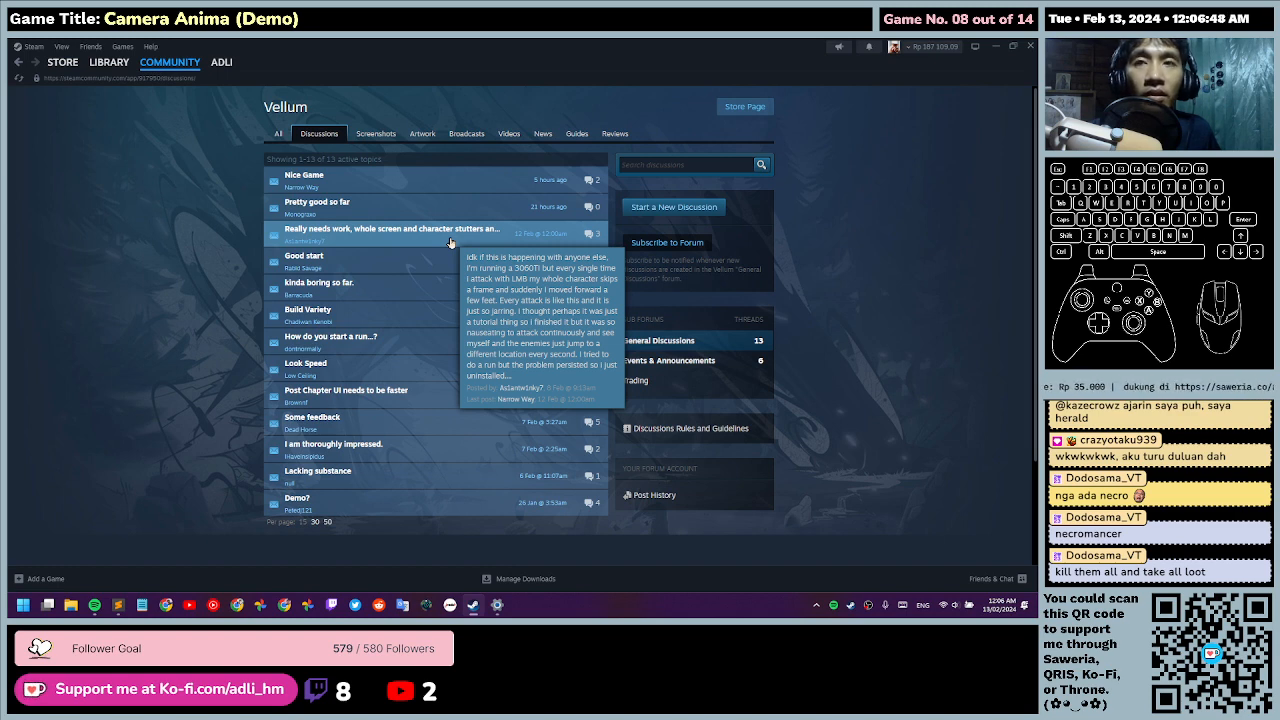
{"action": "mouse_move", "coordinate": [435, 488]}
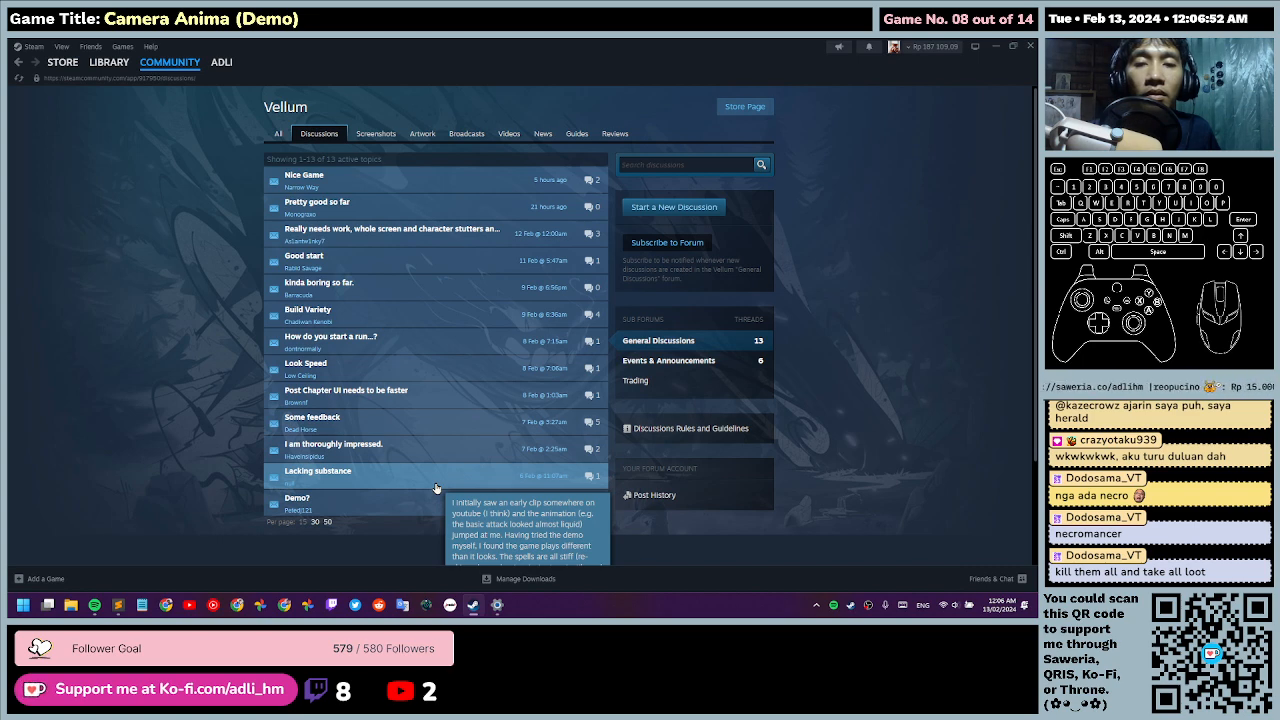
{"action": "mouse_move", "coordinate": [435, 291]}
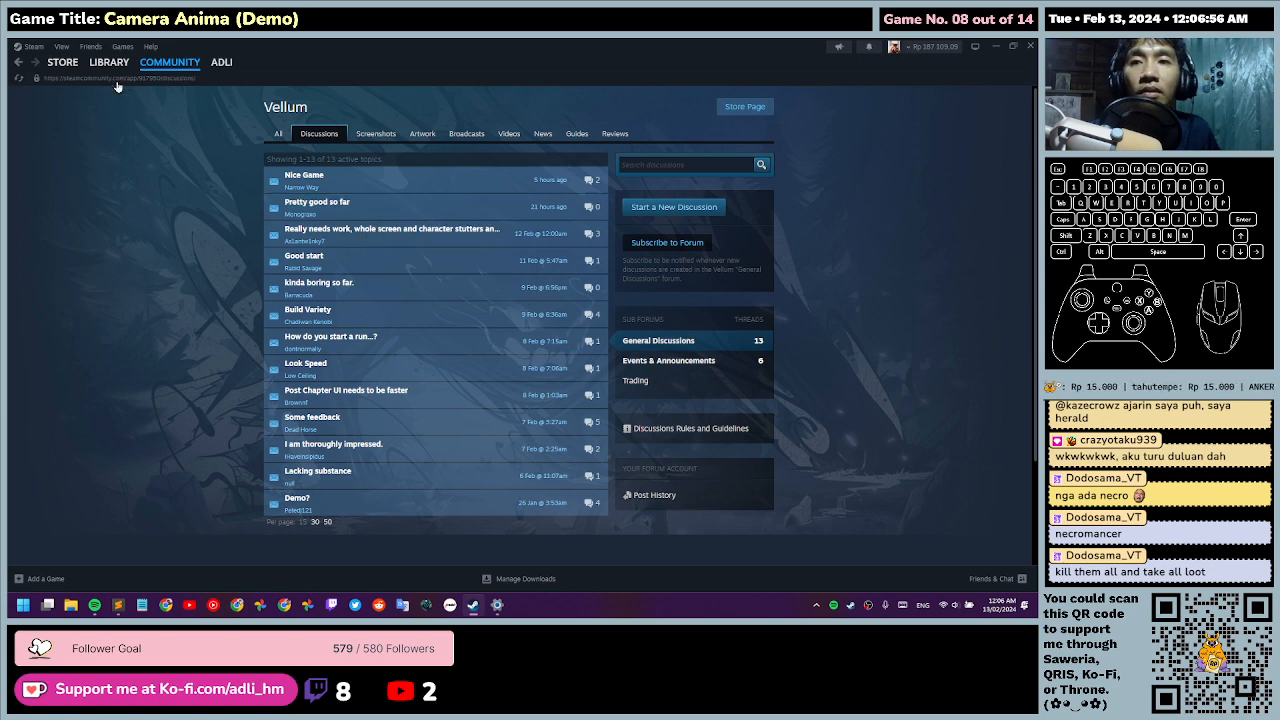
Step: Uninstall the Vellum Demo from the Steam library via Manage
{"action": "left_click", "coordinate": [108, 62]}
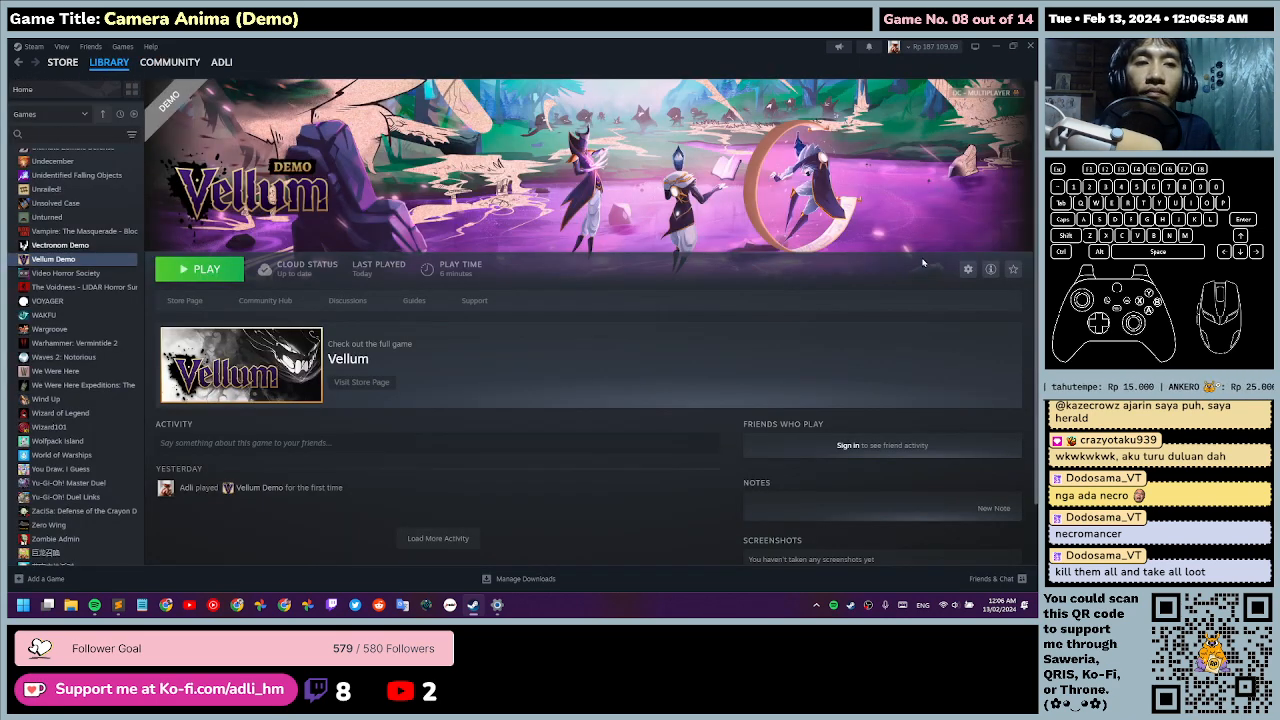
{"action": "left_click", "coordinate": [967, 269]}
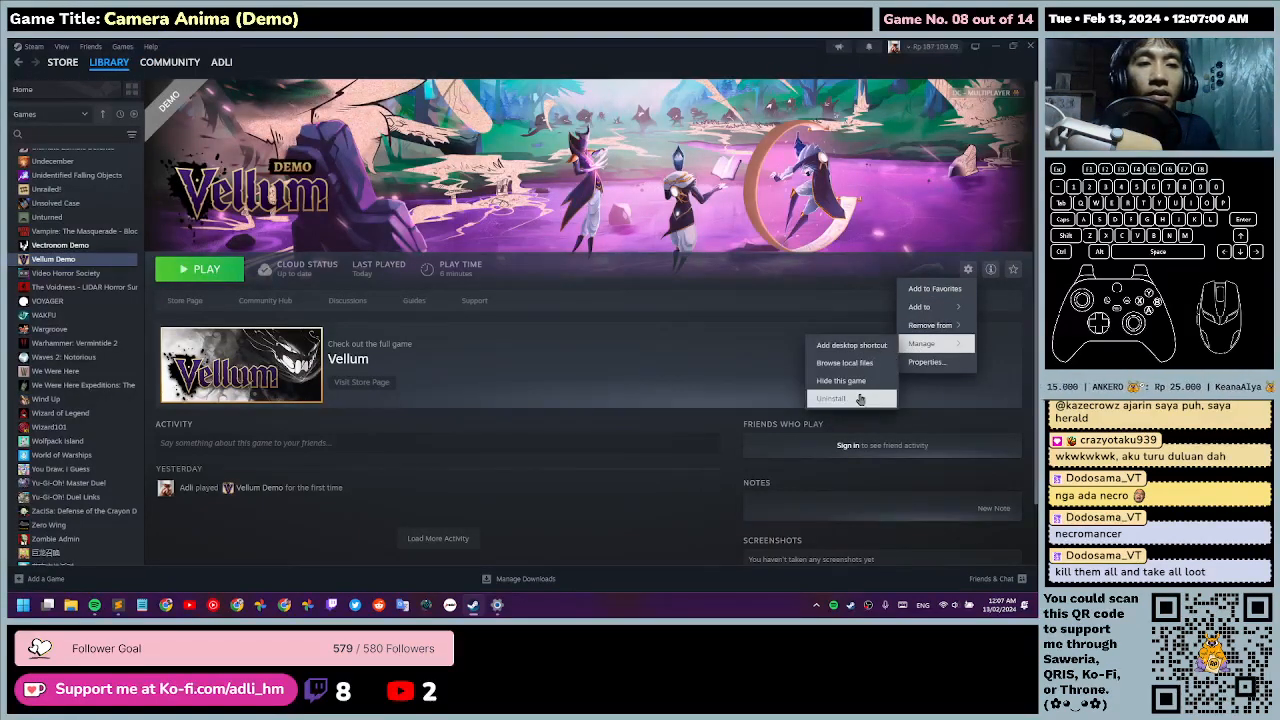
{"action": "left_click", "coordinate": [833, 398]}
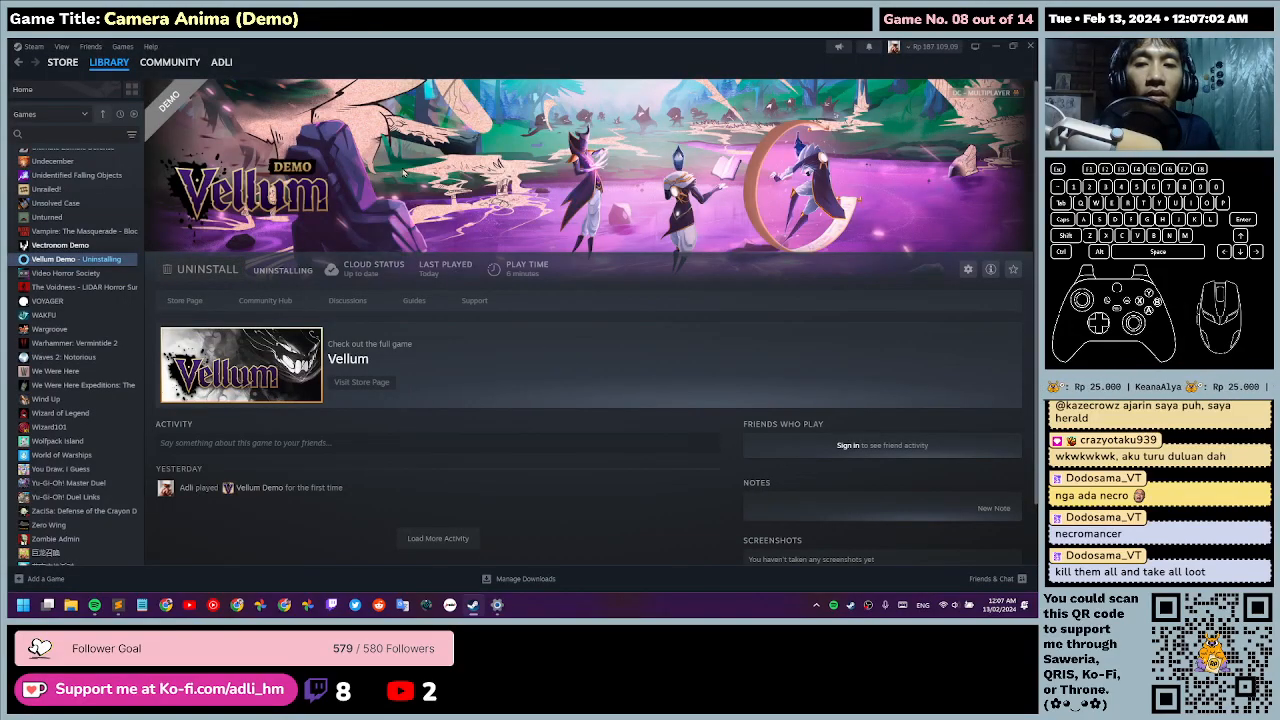